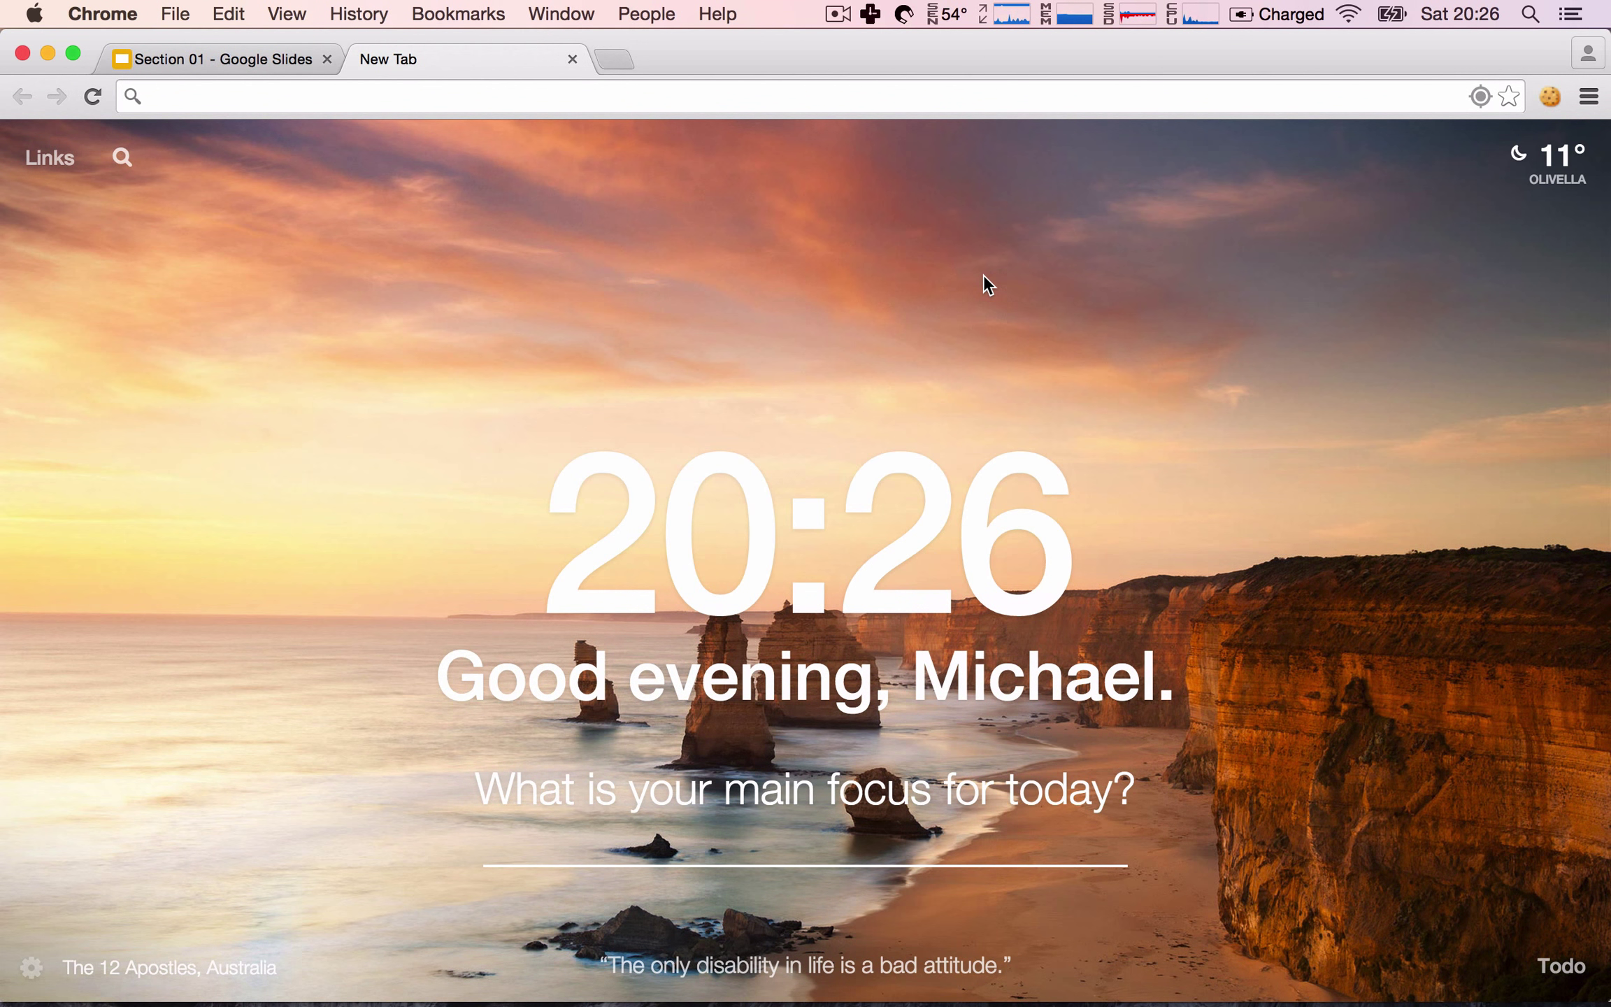
{"action": "mouse_move", "coordinate": [646, 260]}
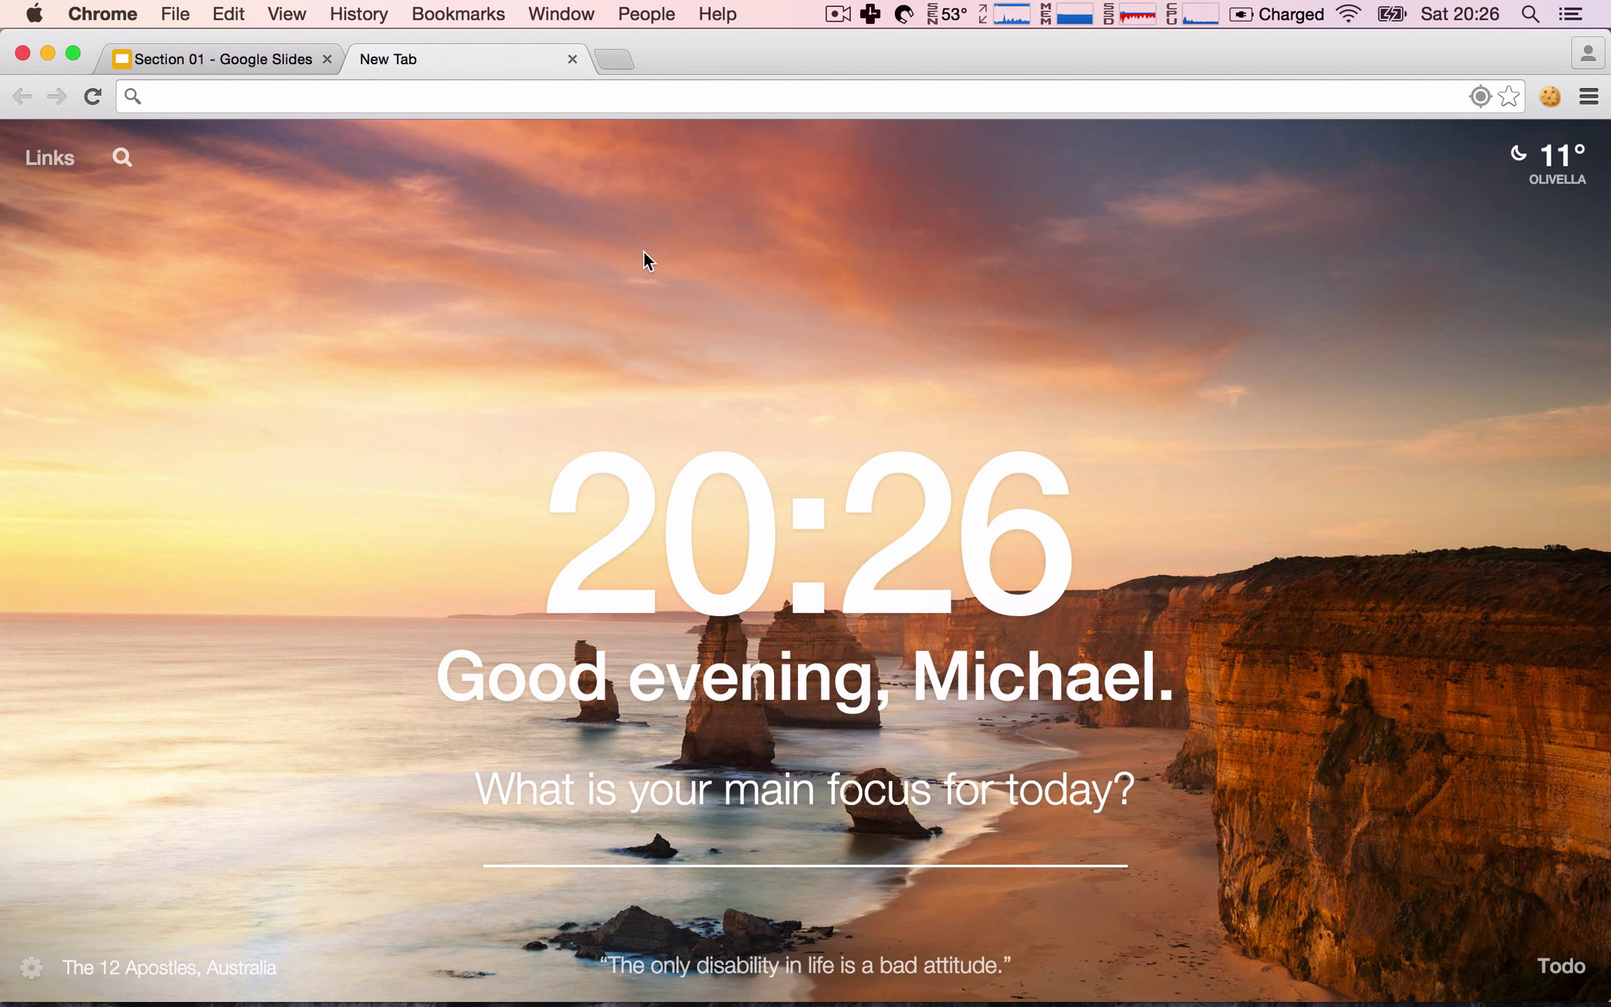
{"action": "mouse_move", "coordinate": [514, 159]}
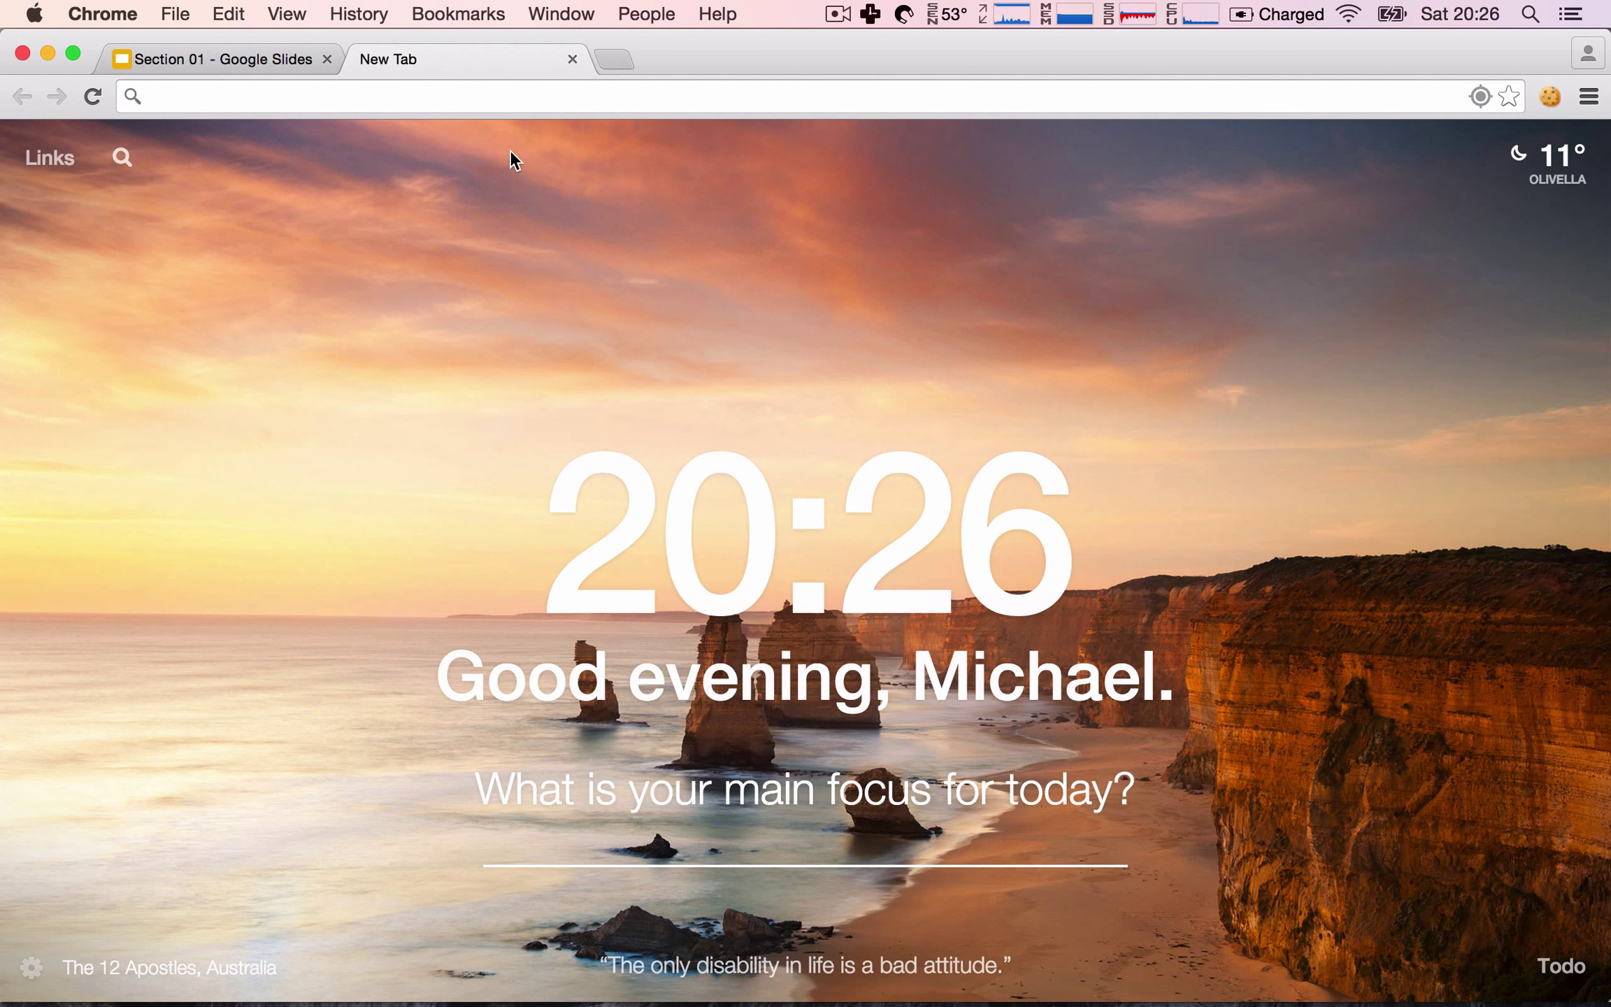
{"action": "mouse_move", "coordinate": [431, 306]}
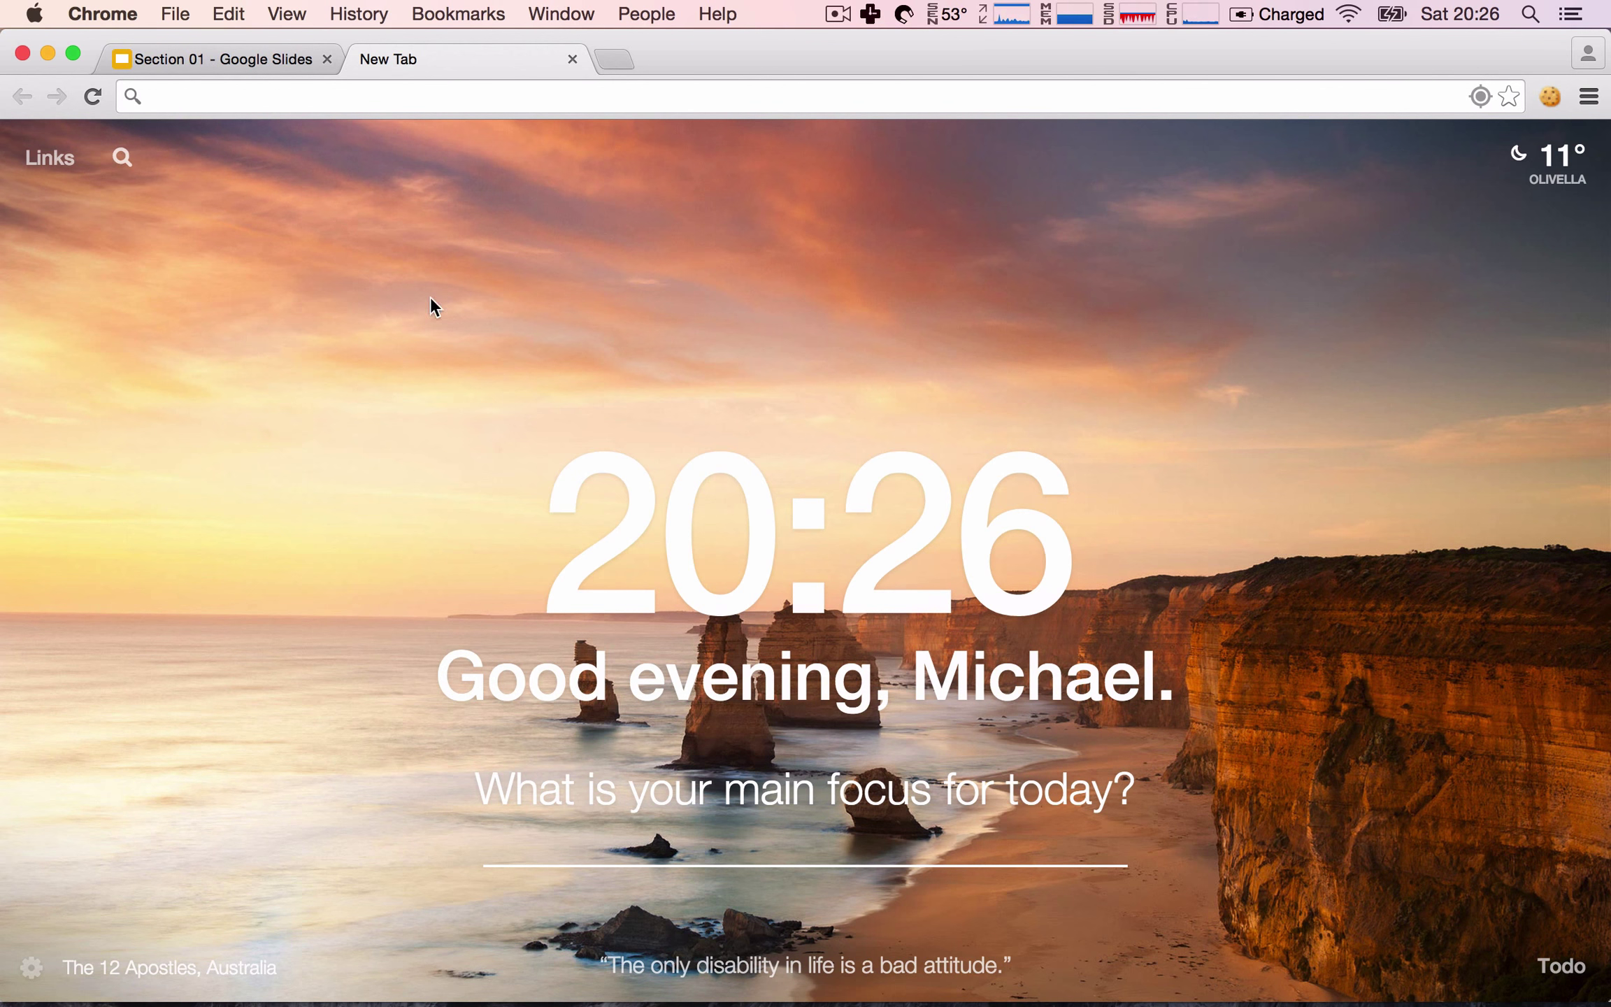
{"action": "mouse_move", "coordinate": [345, 314]}
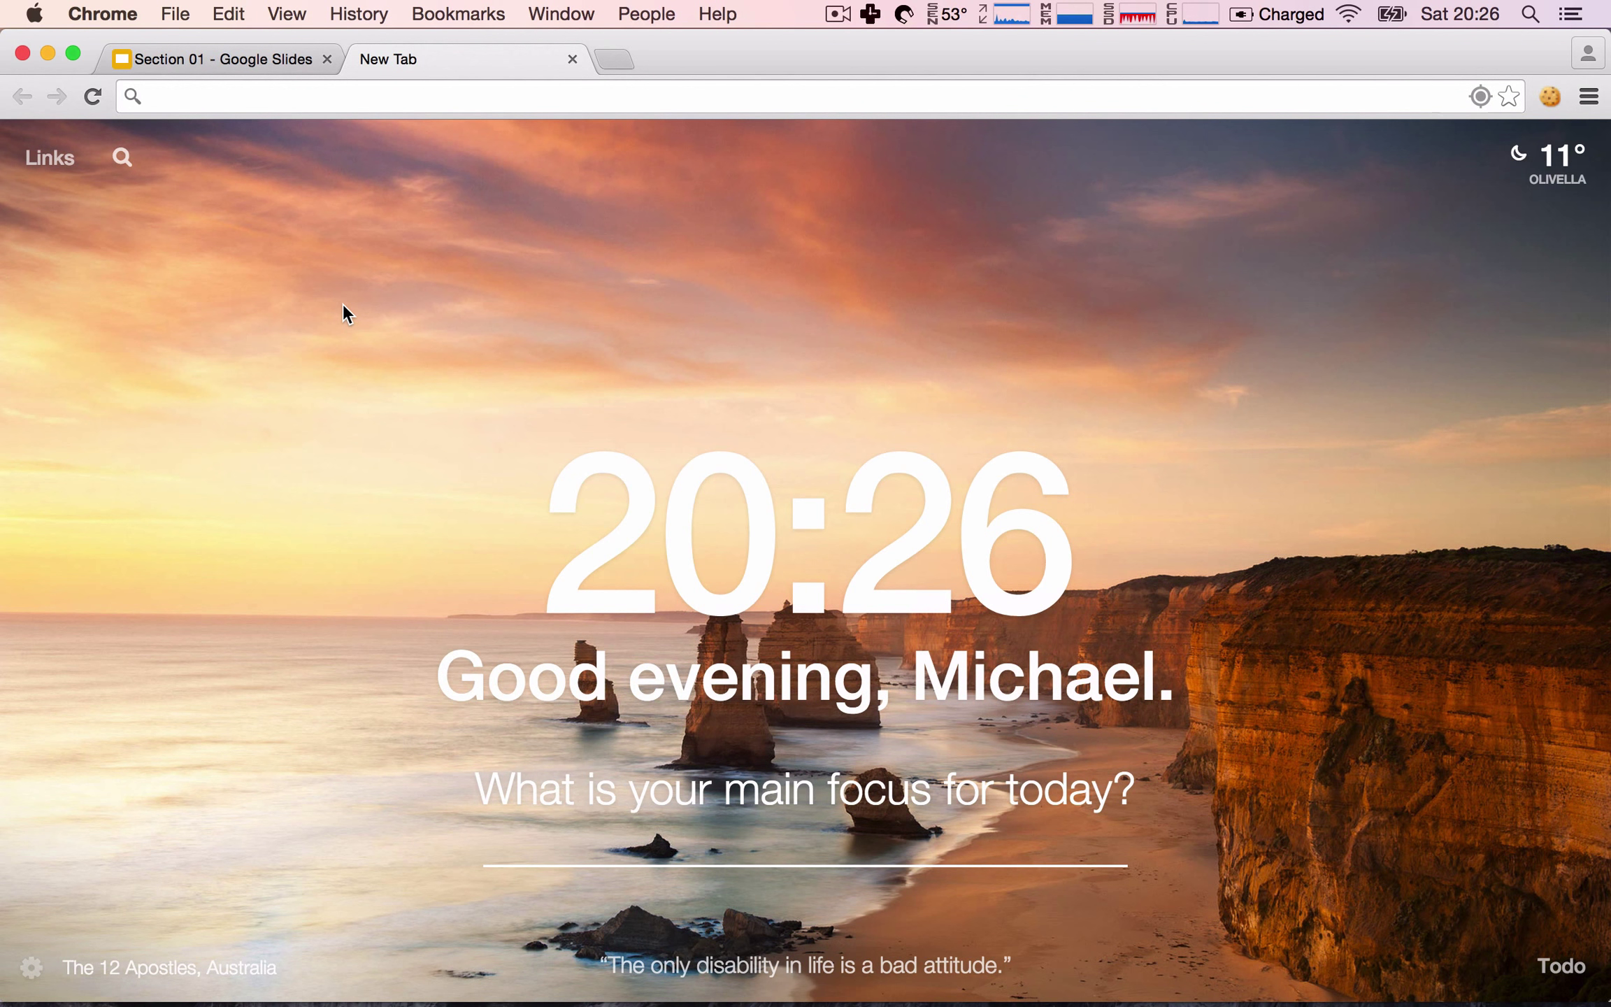
{"action": "mouse_move", "coordinate": [311, 322]}
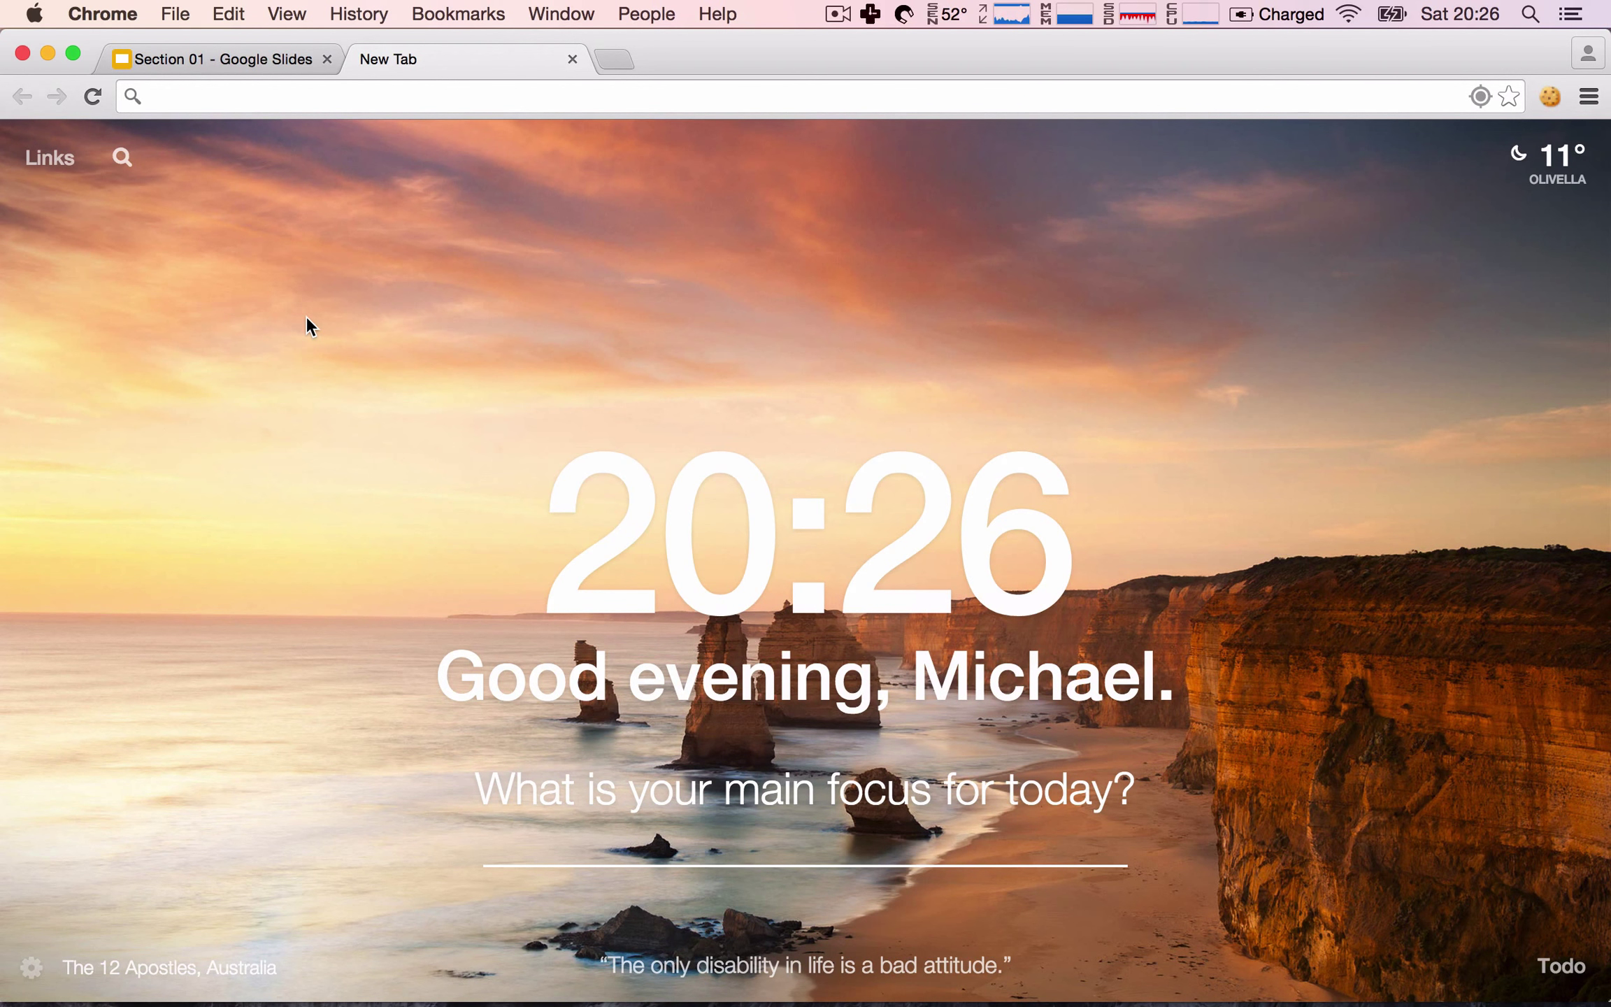
Open DevTools on the Network panel and load wikipedia.org to record its requests.
{"action": "right_click", "coordinate": [311, 326]}
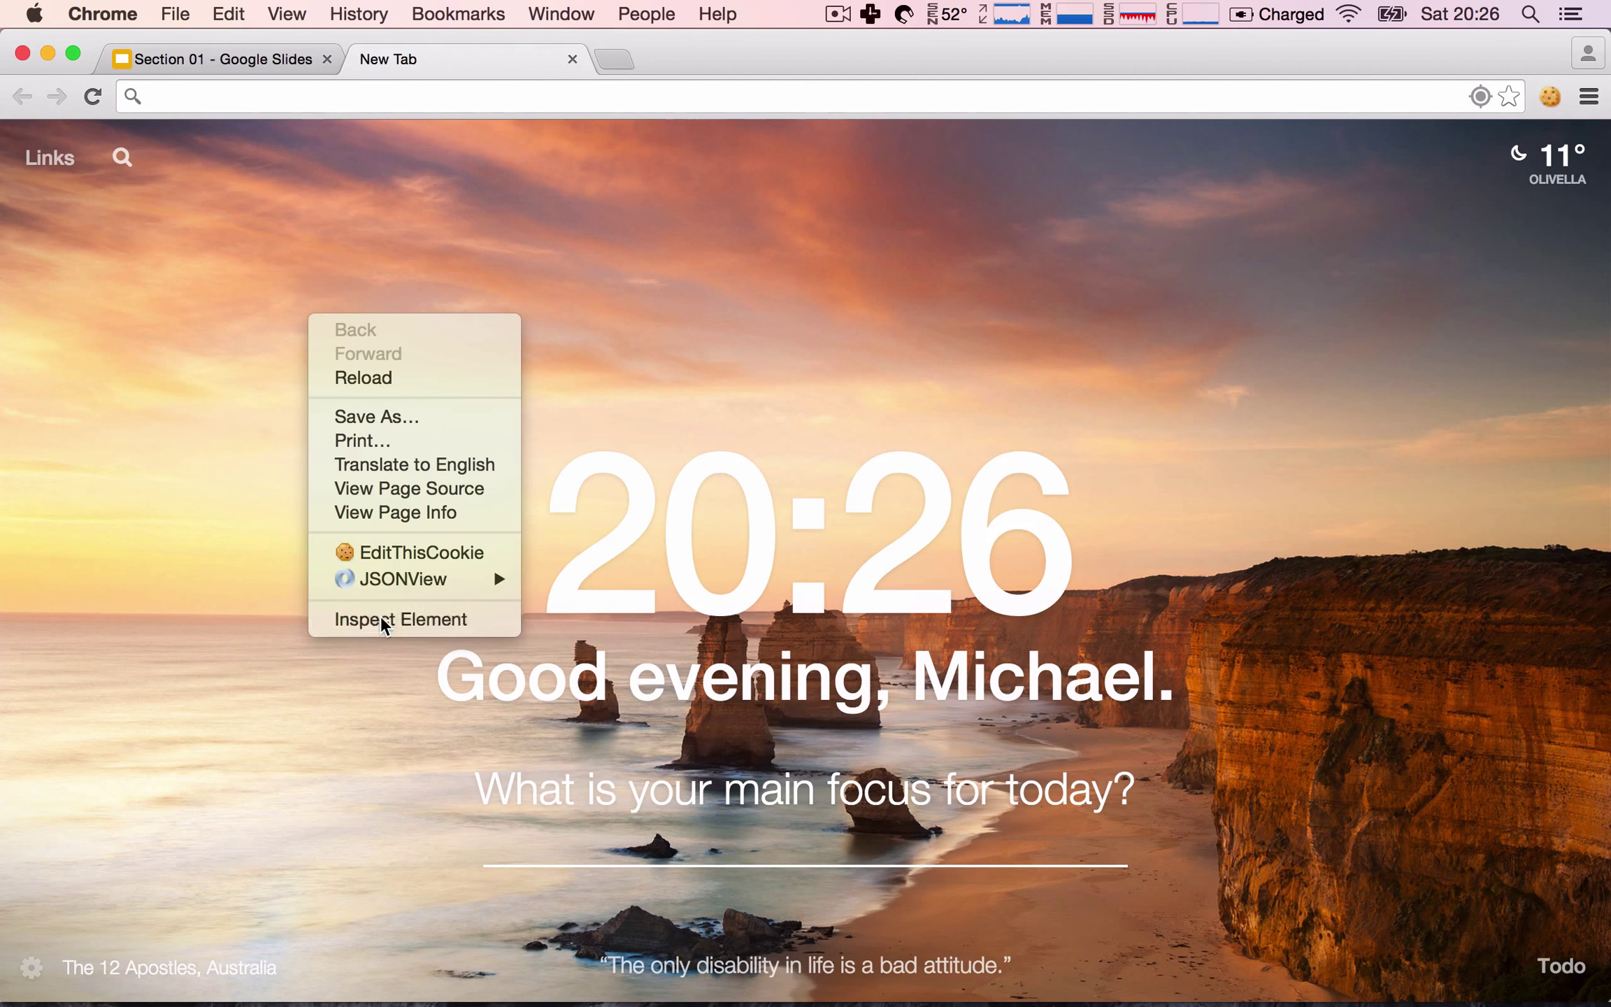
{"action": "left_click", "coordinate": [388, 619]}
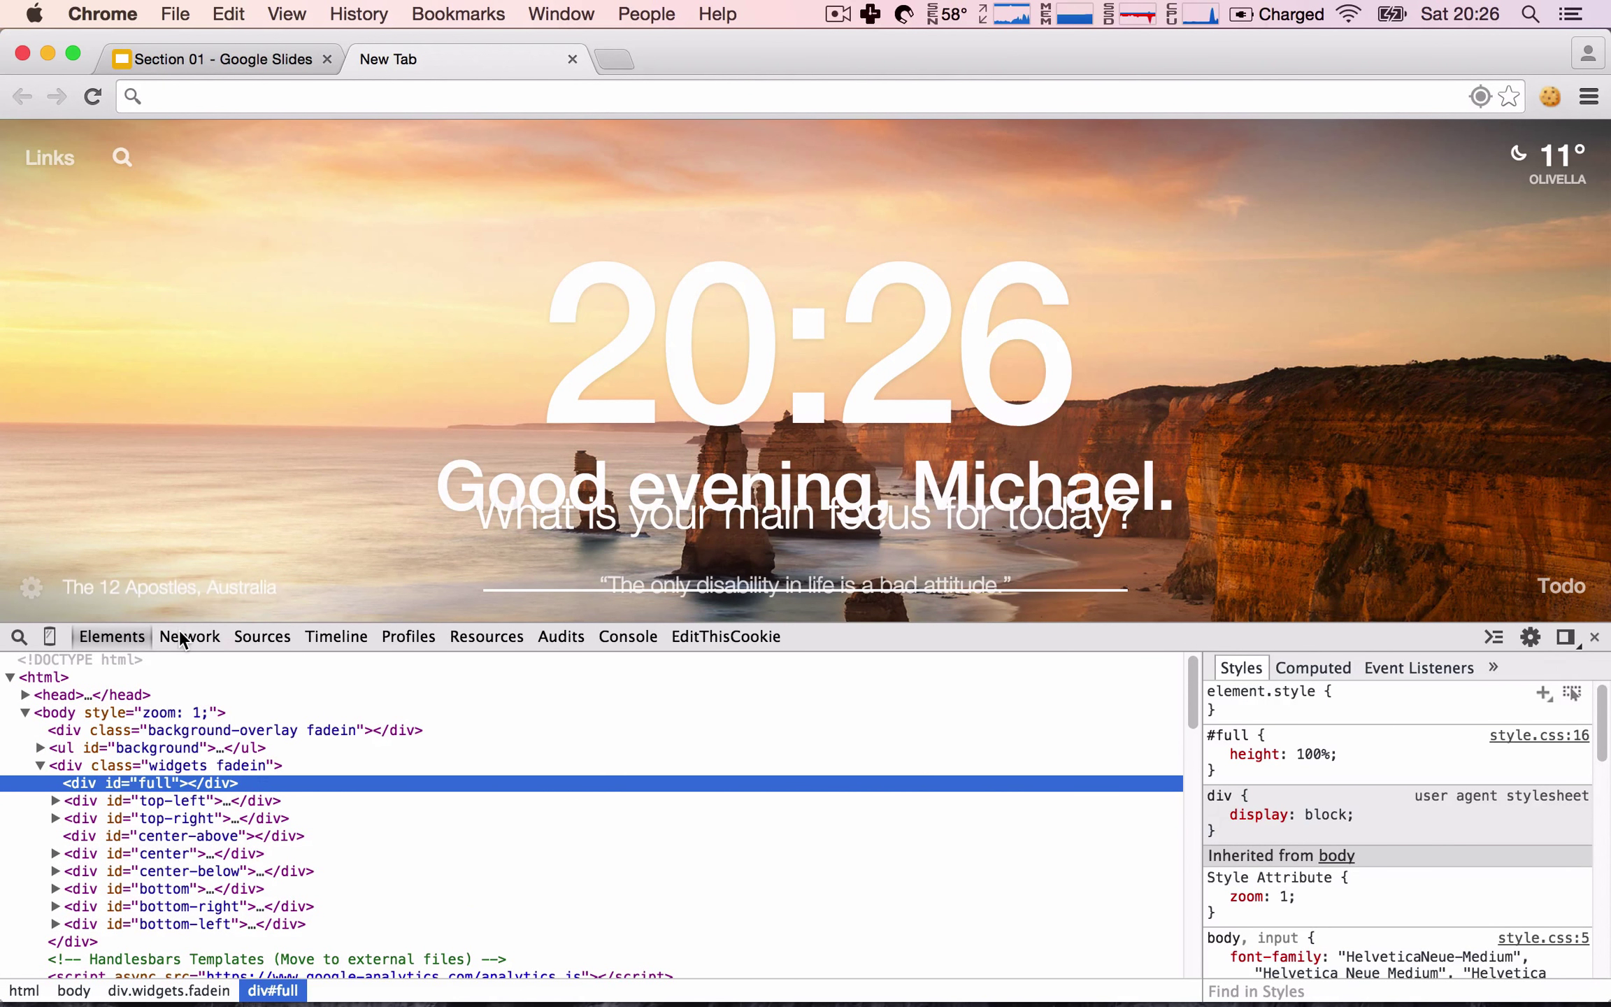
{"action": "left_click", "coordinate": [189, 636]}
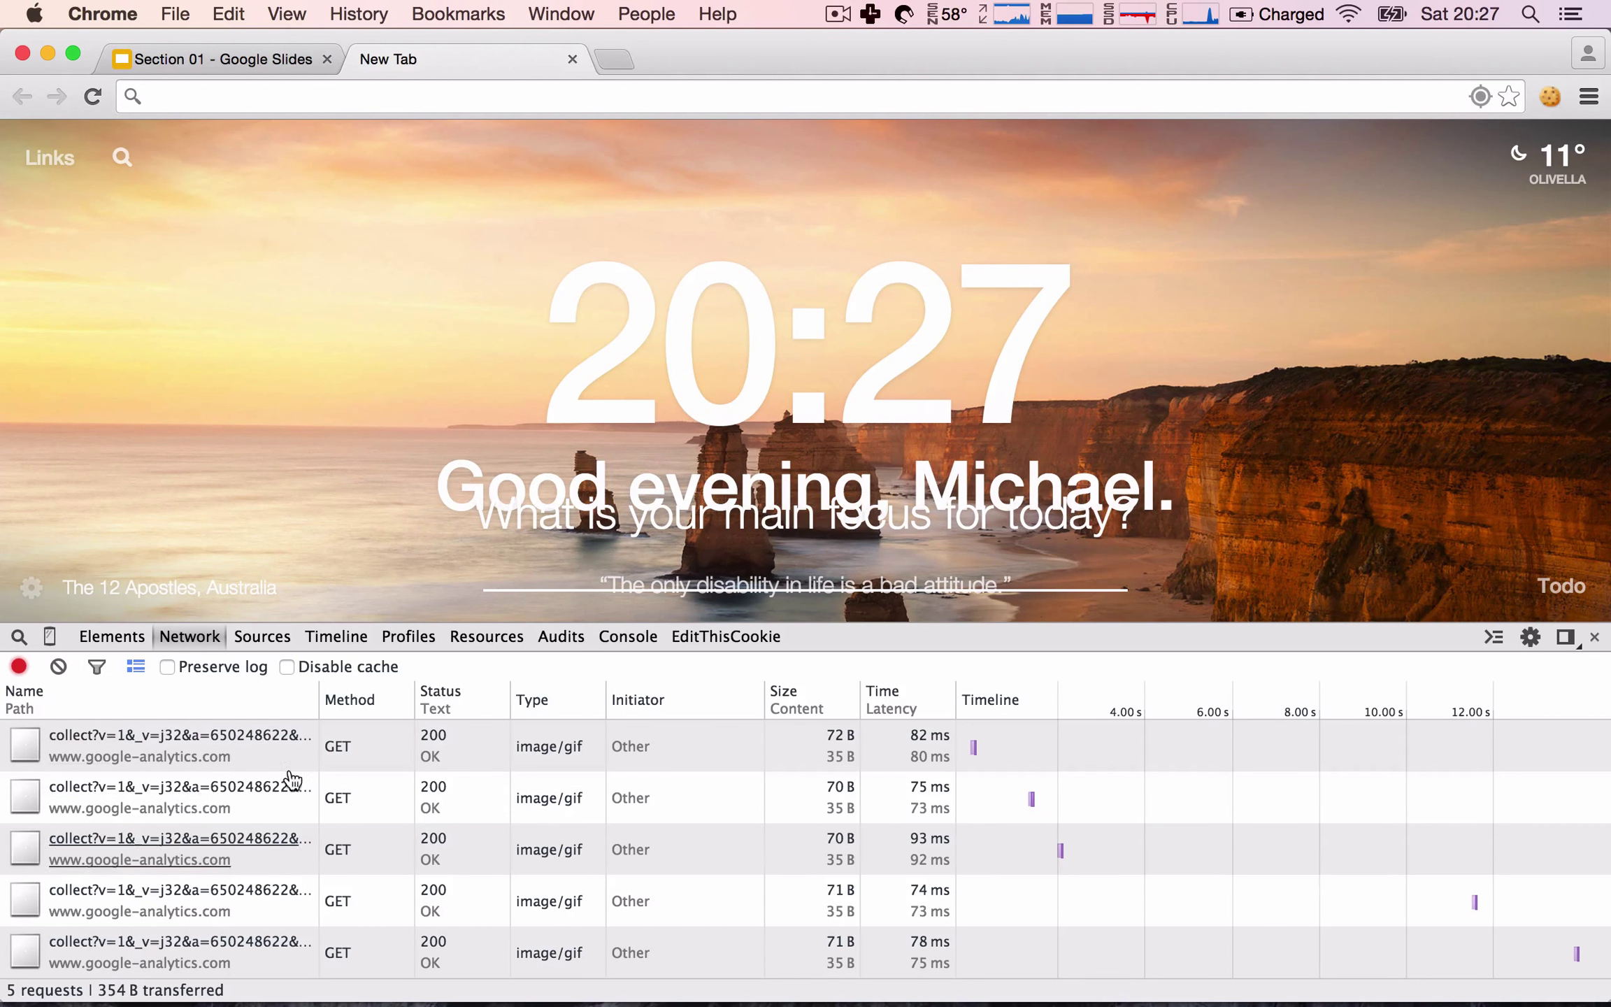
{"action": "mouse_move", "coordinate": [299, 357]}
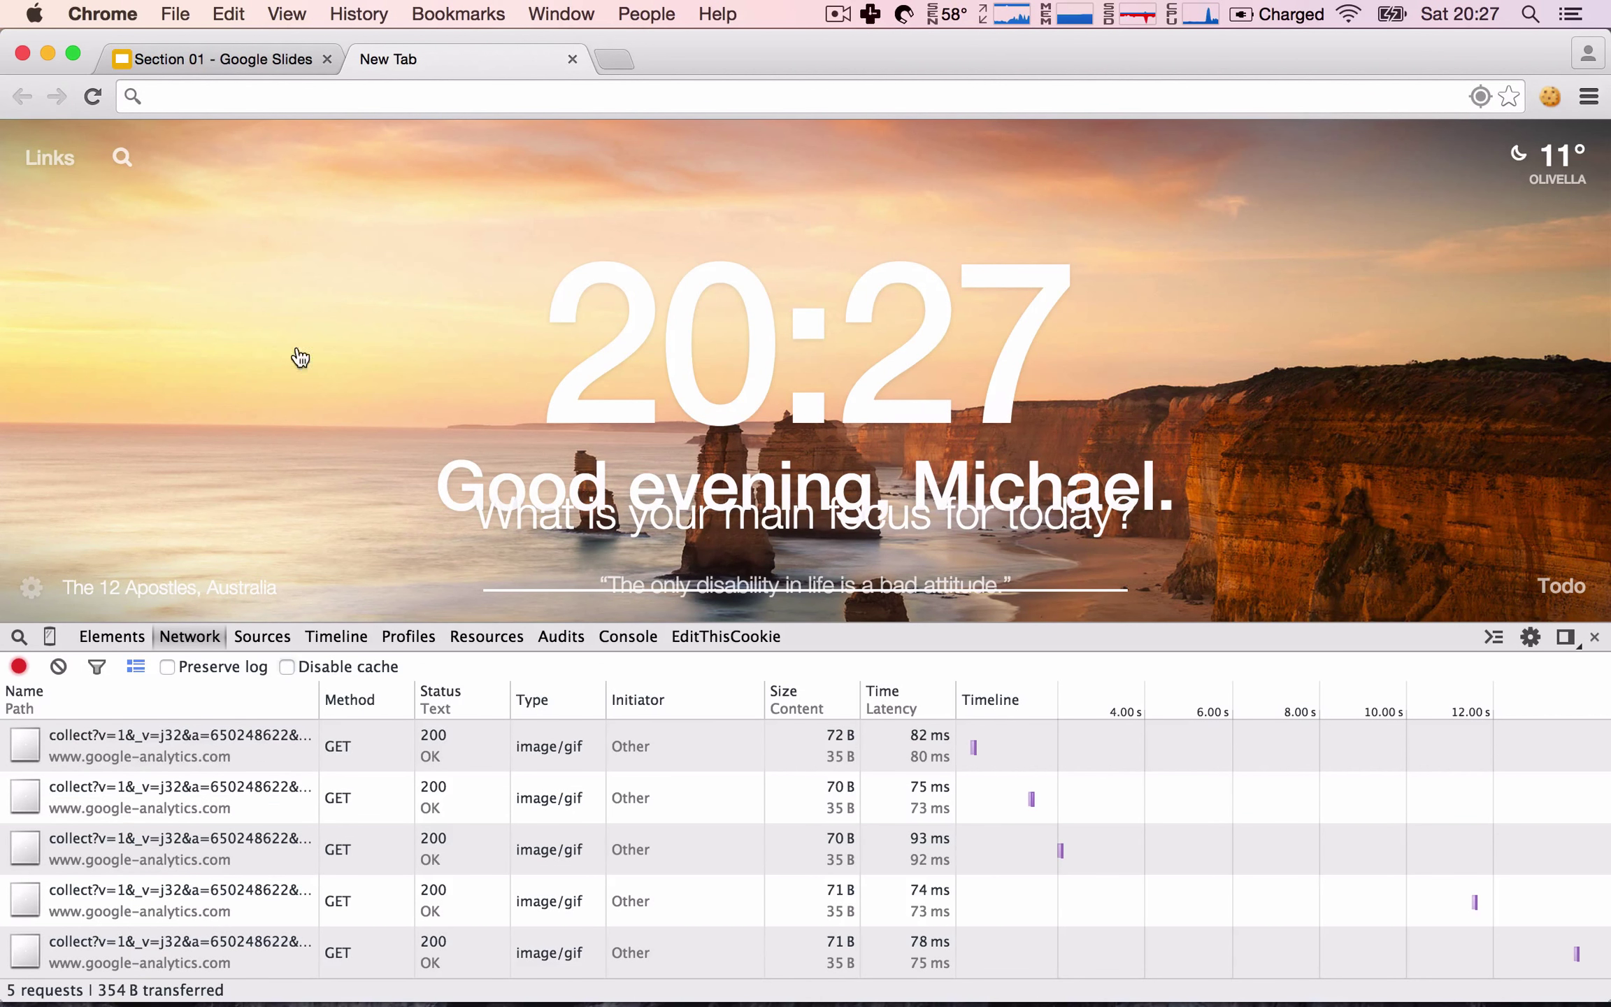
{"action": "left_click", "coordinate": [719, 95]}
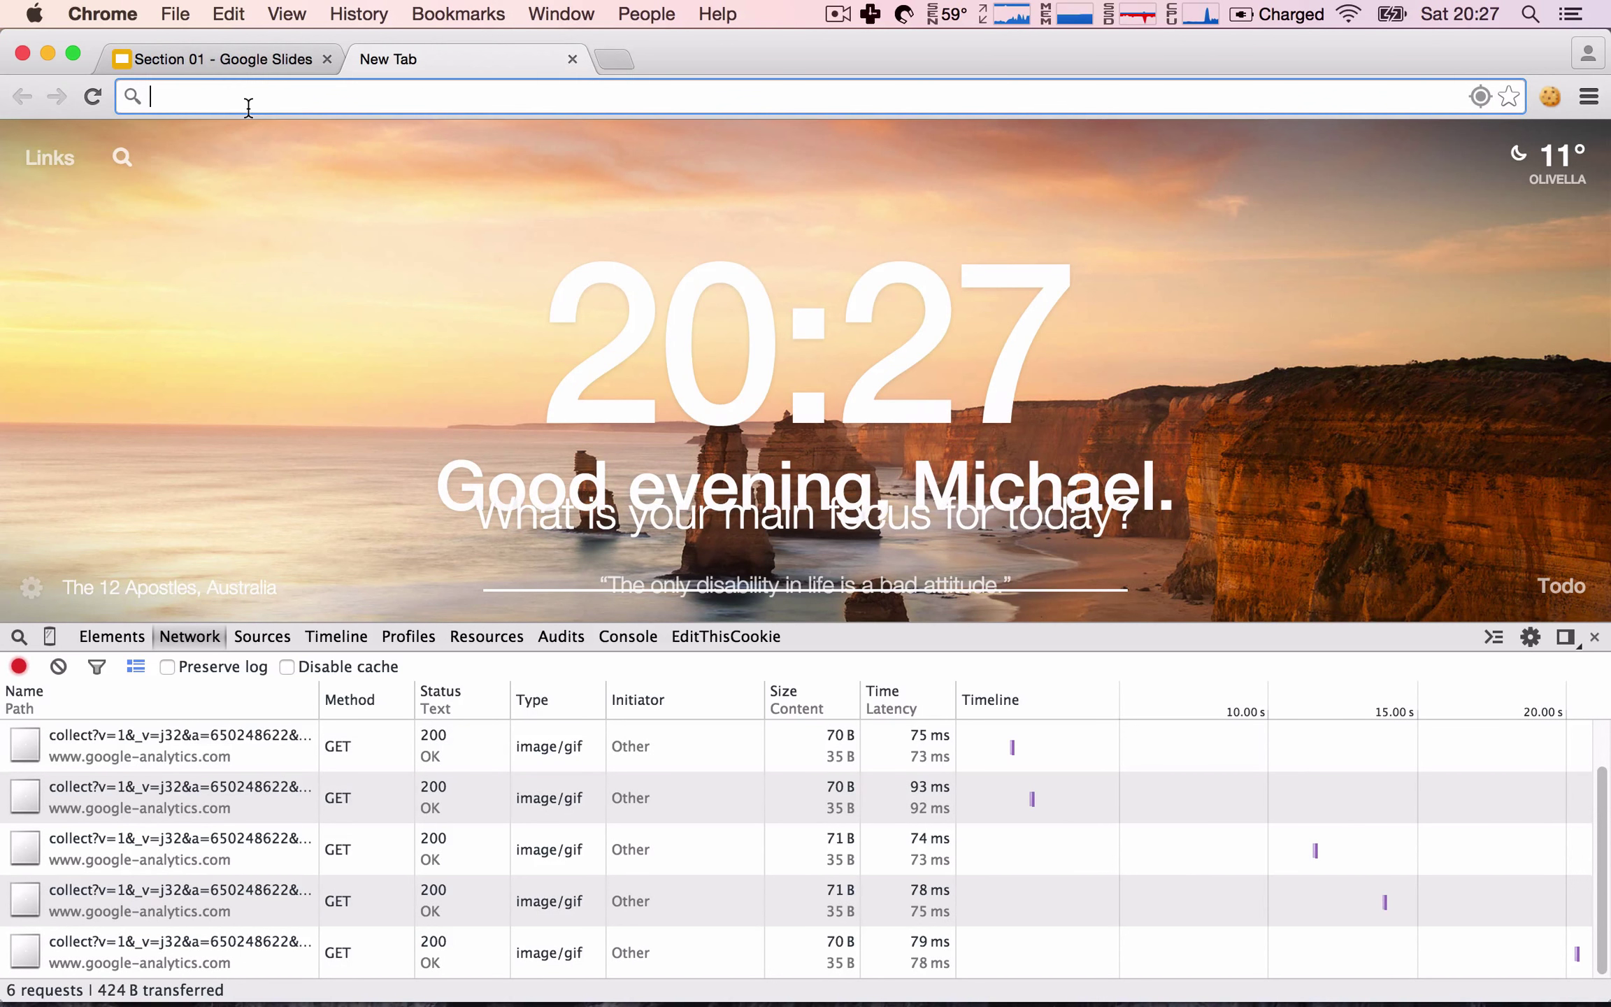
{"action": "type", "text": "wikipedia.org"}
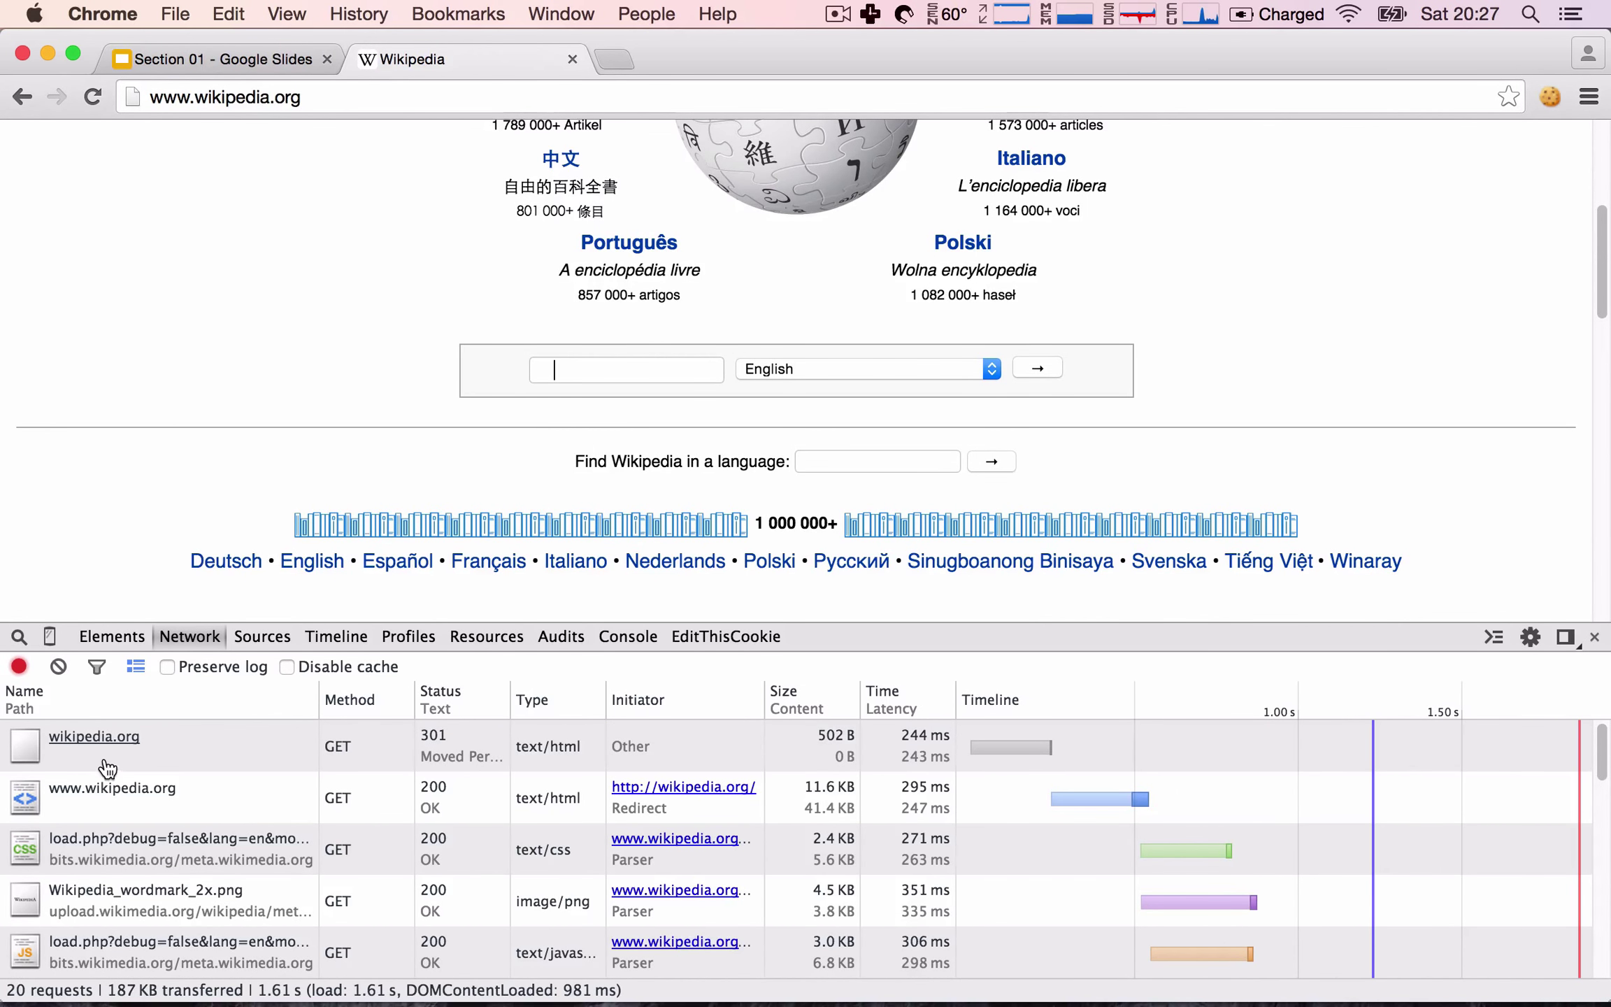
{"action": "mouse_move", "coordinate": [103, 775]}
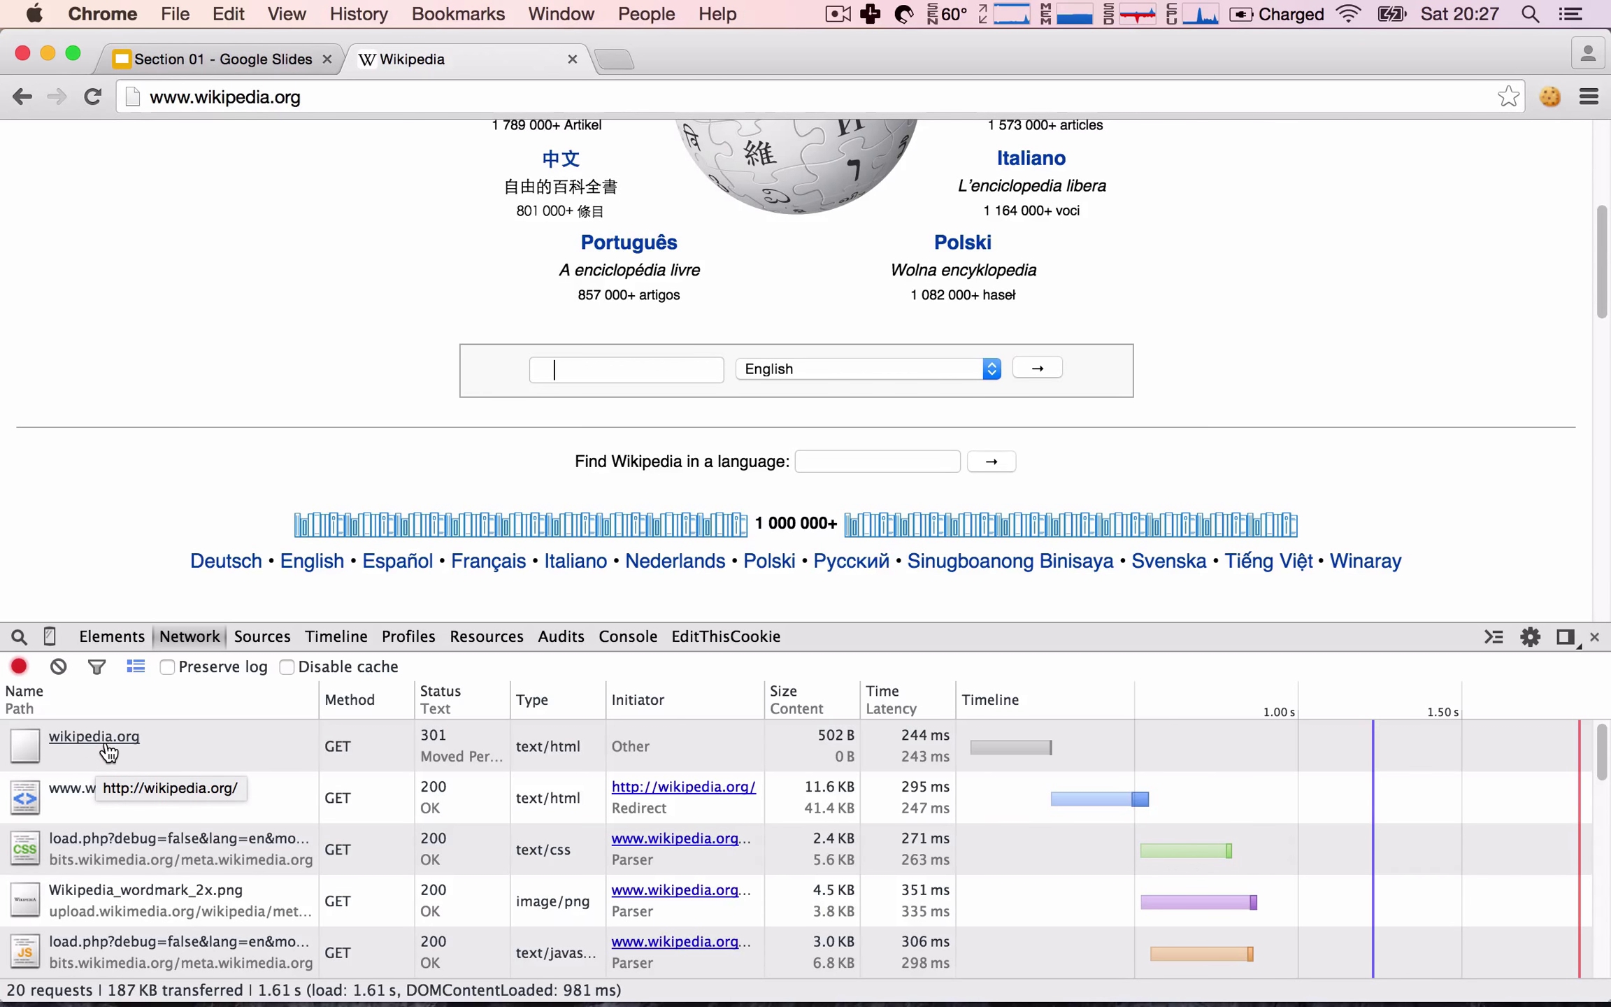
Inspect the 301 wikipedia.org request's headers, selecting the host and user-agent values.
{"action": "left_click", "coordinate": [93, 735]}
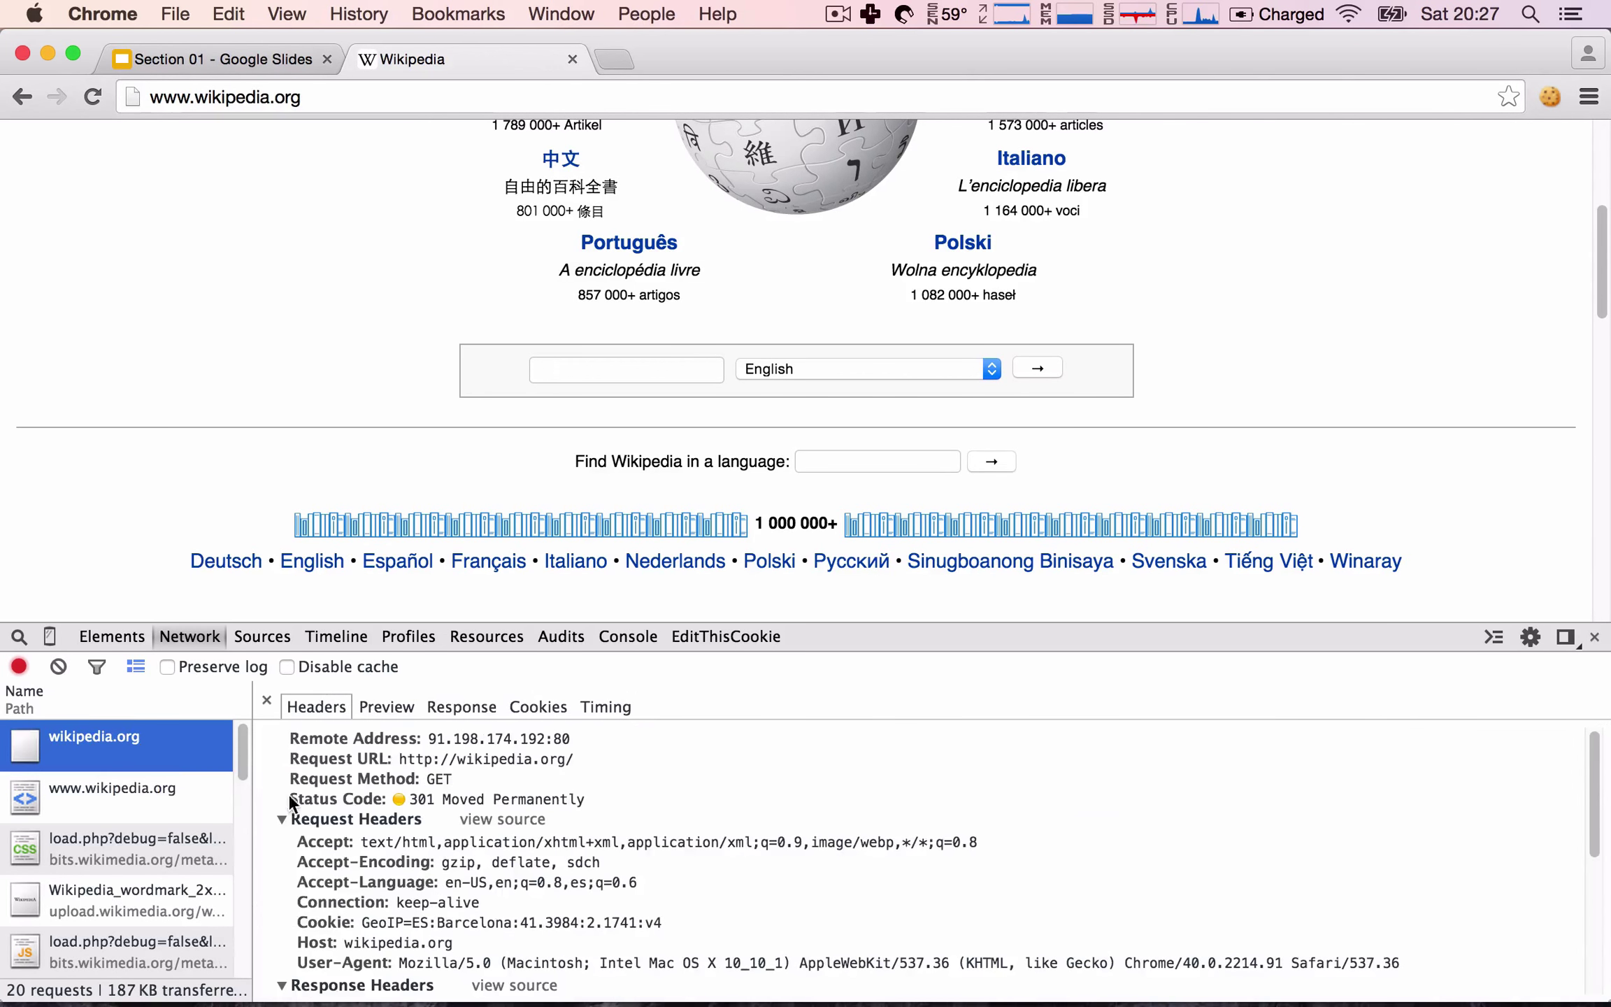
{"action": "mouse_move", "coordinate": [427, 751]}
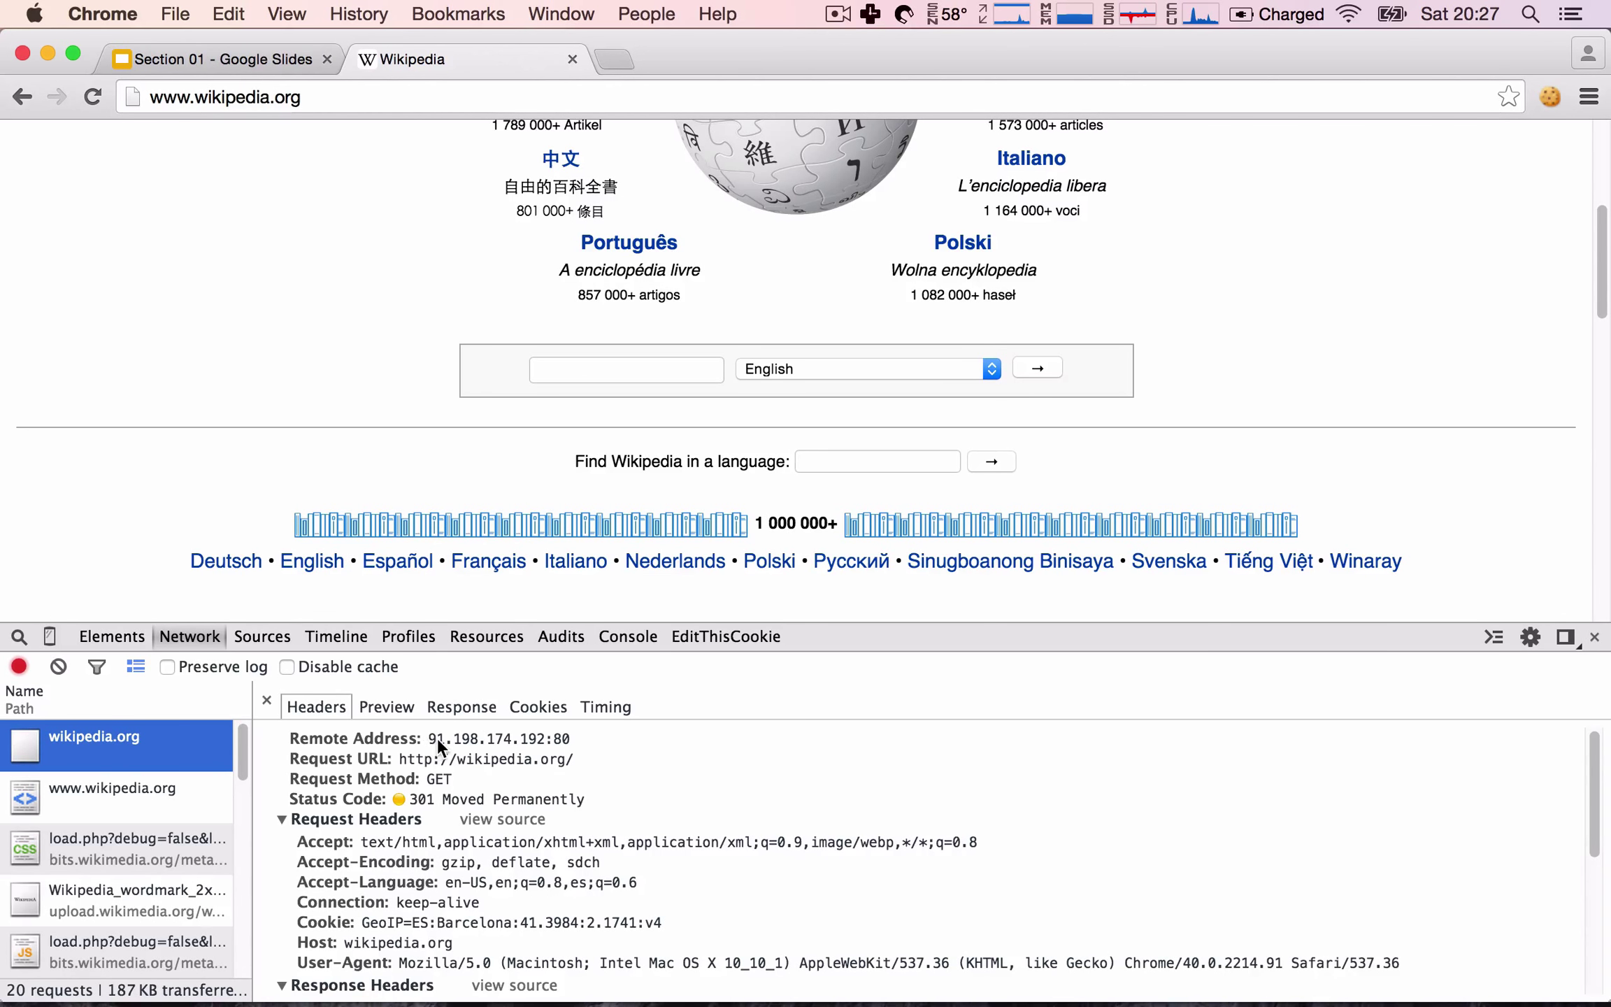
{"action": "mouse_move", "coordinate": [562, 748]}
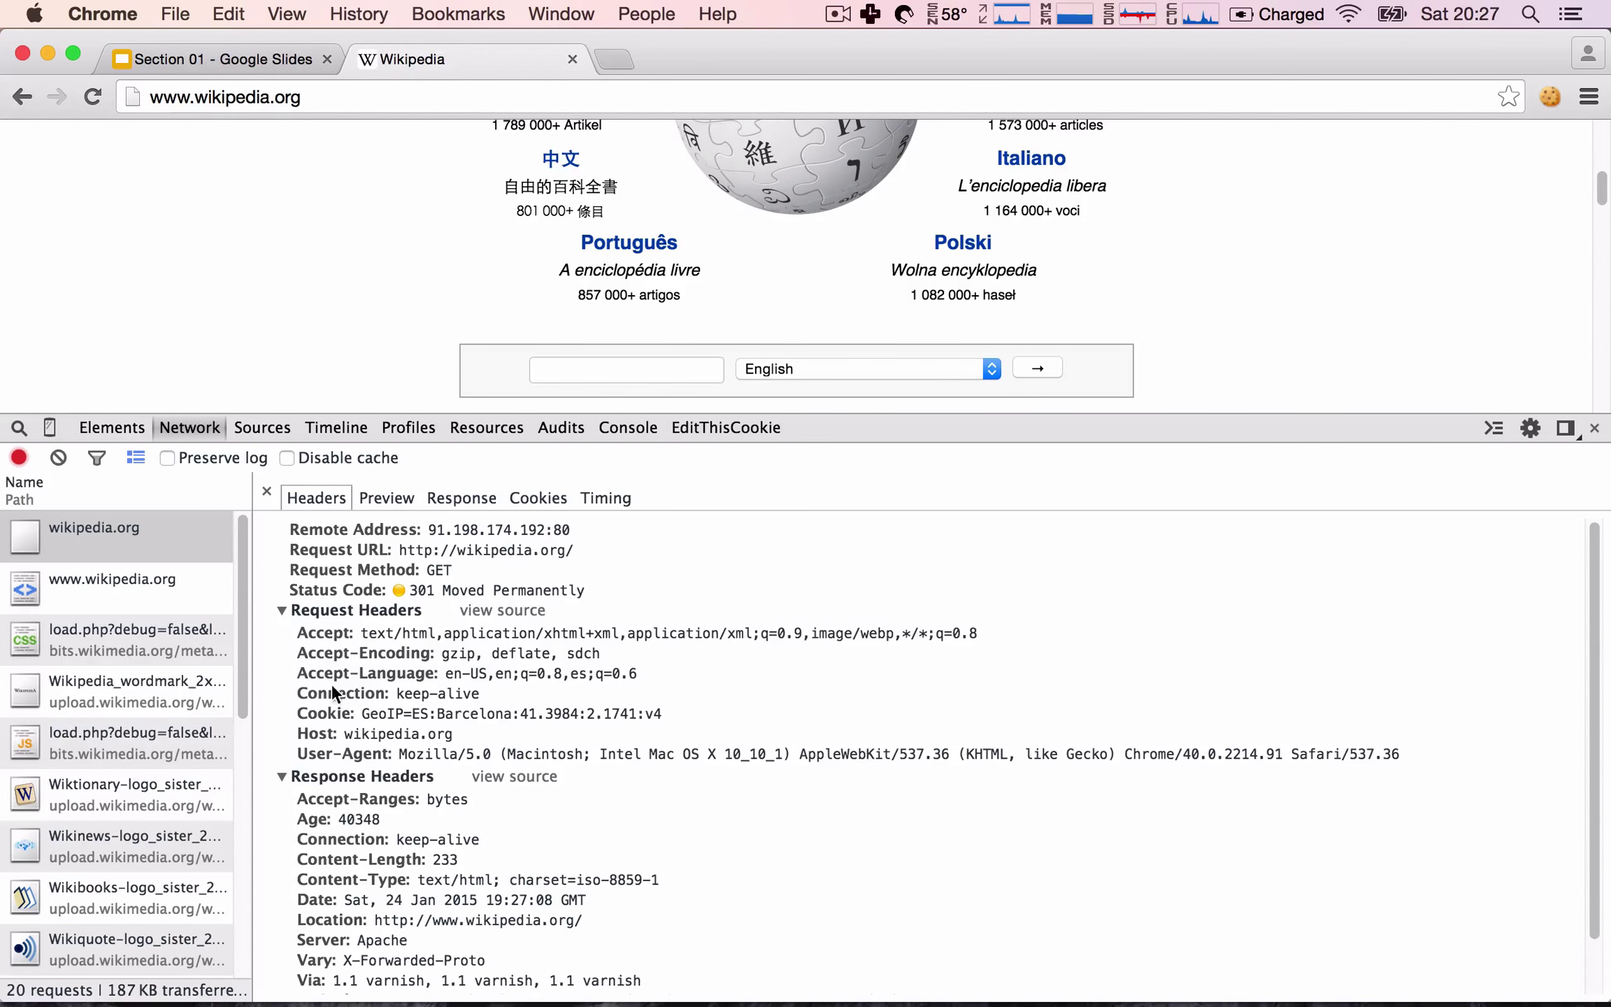
{"action": "mouse_move", "coordinate": [357, 727]}
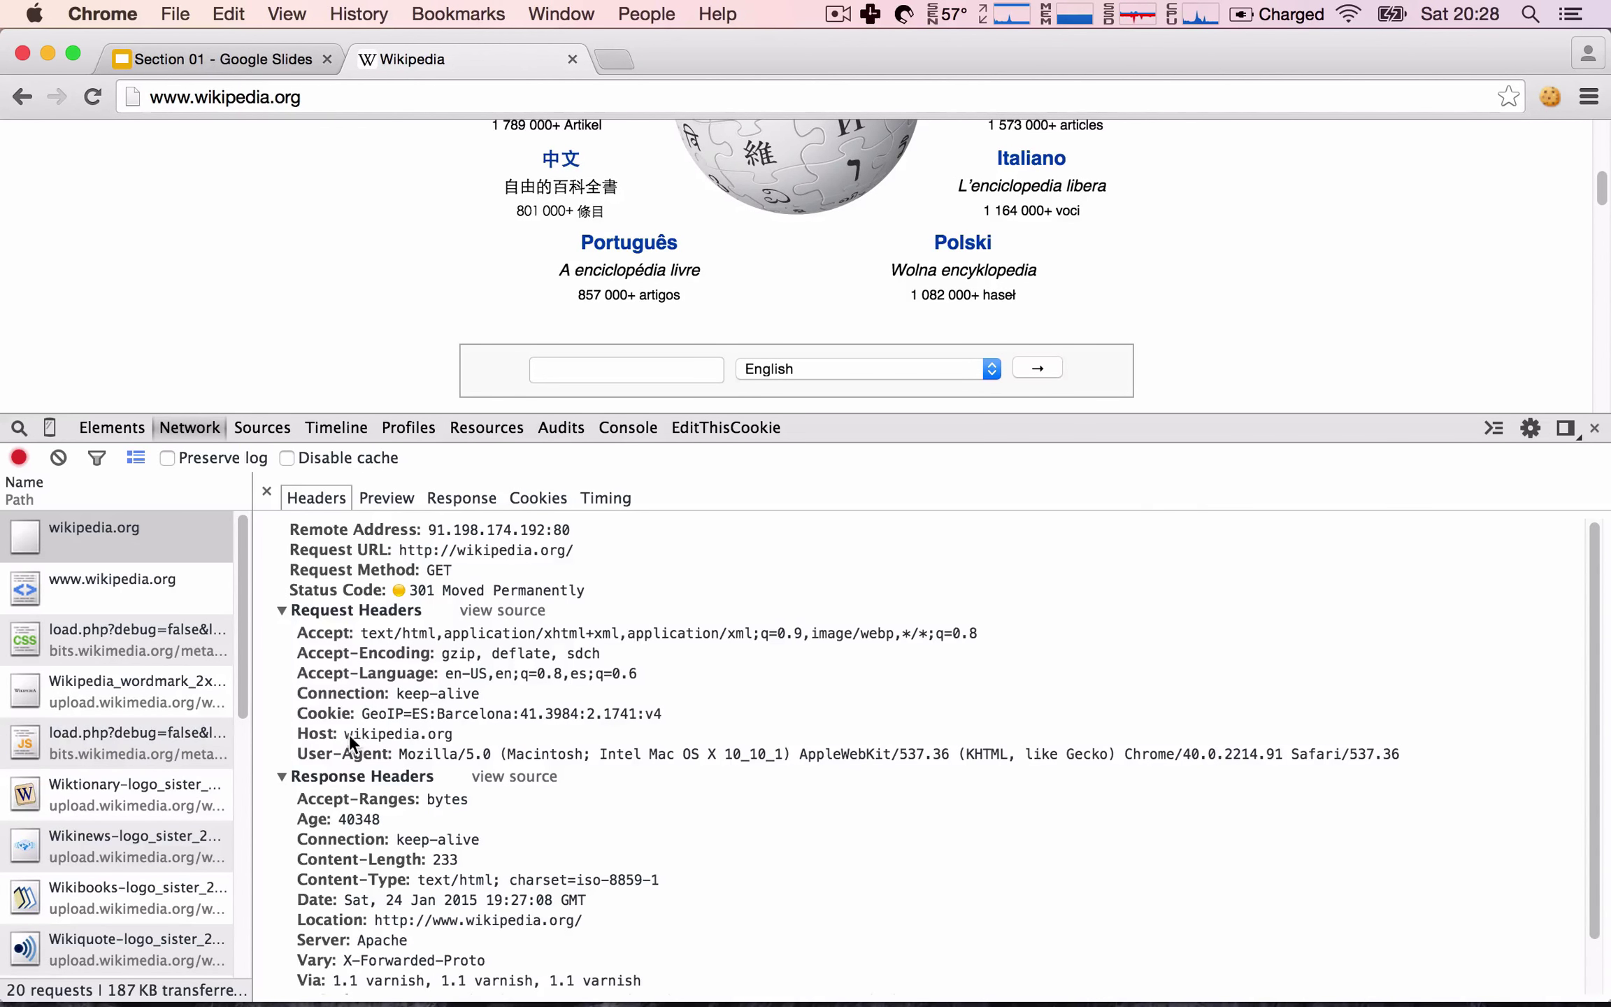
{"action": "double_click", "coordinate": [354, 753]}
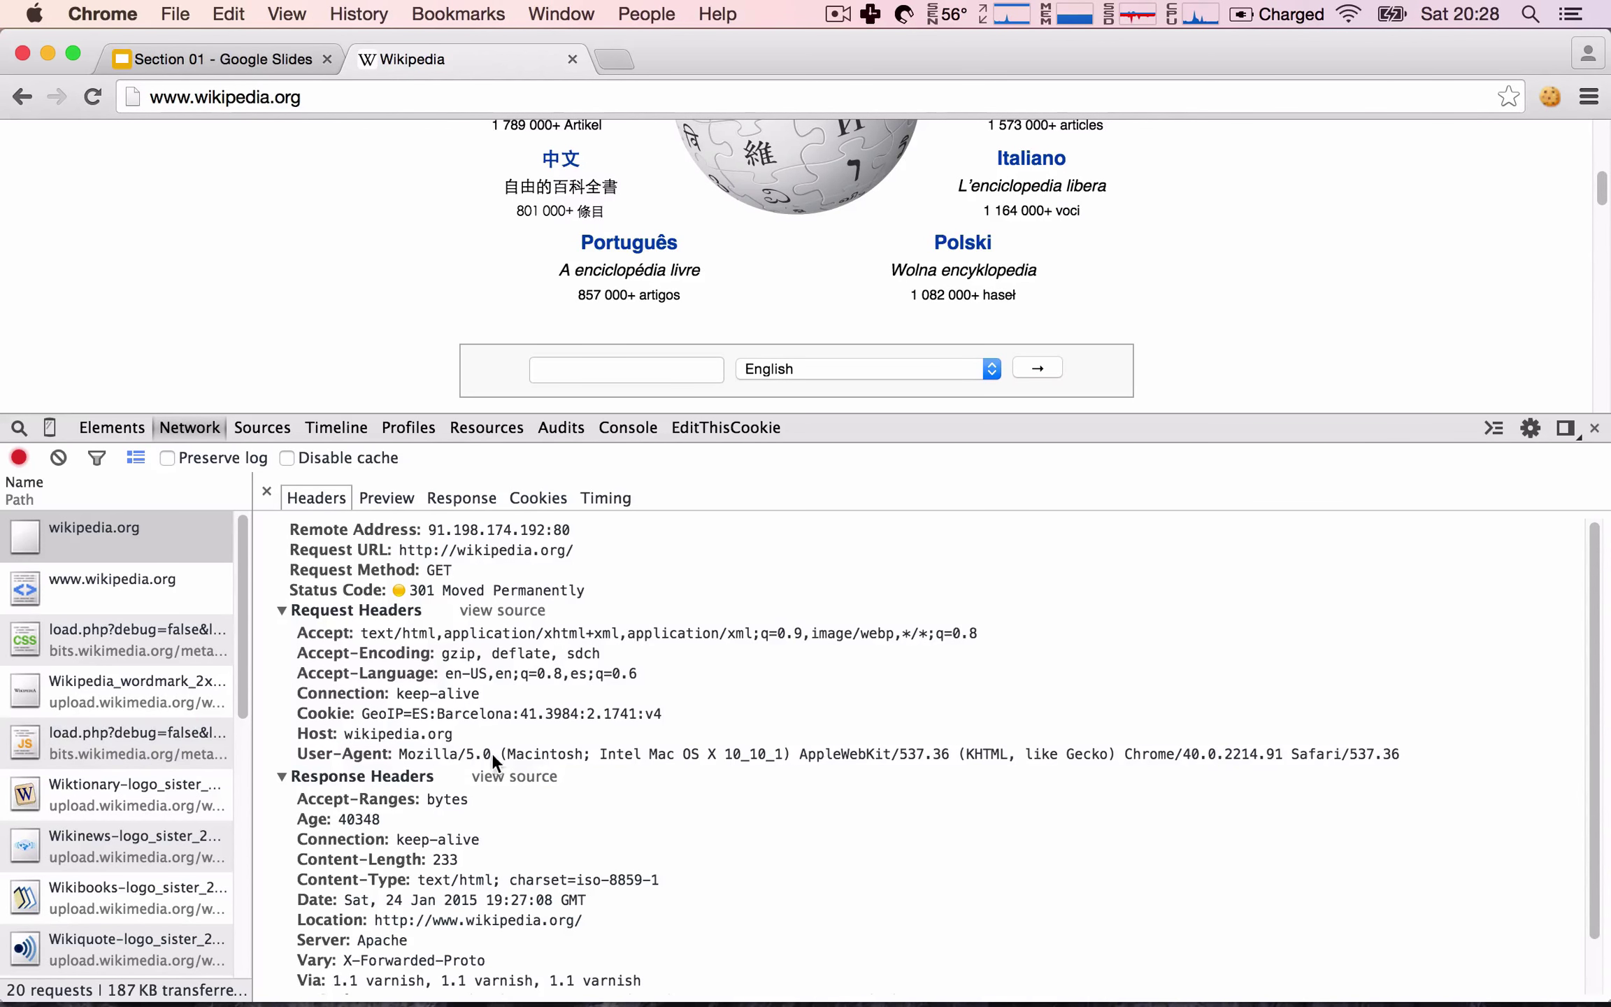
{"action": "double_click", "coordinate": [541, 752]}
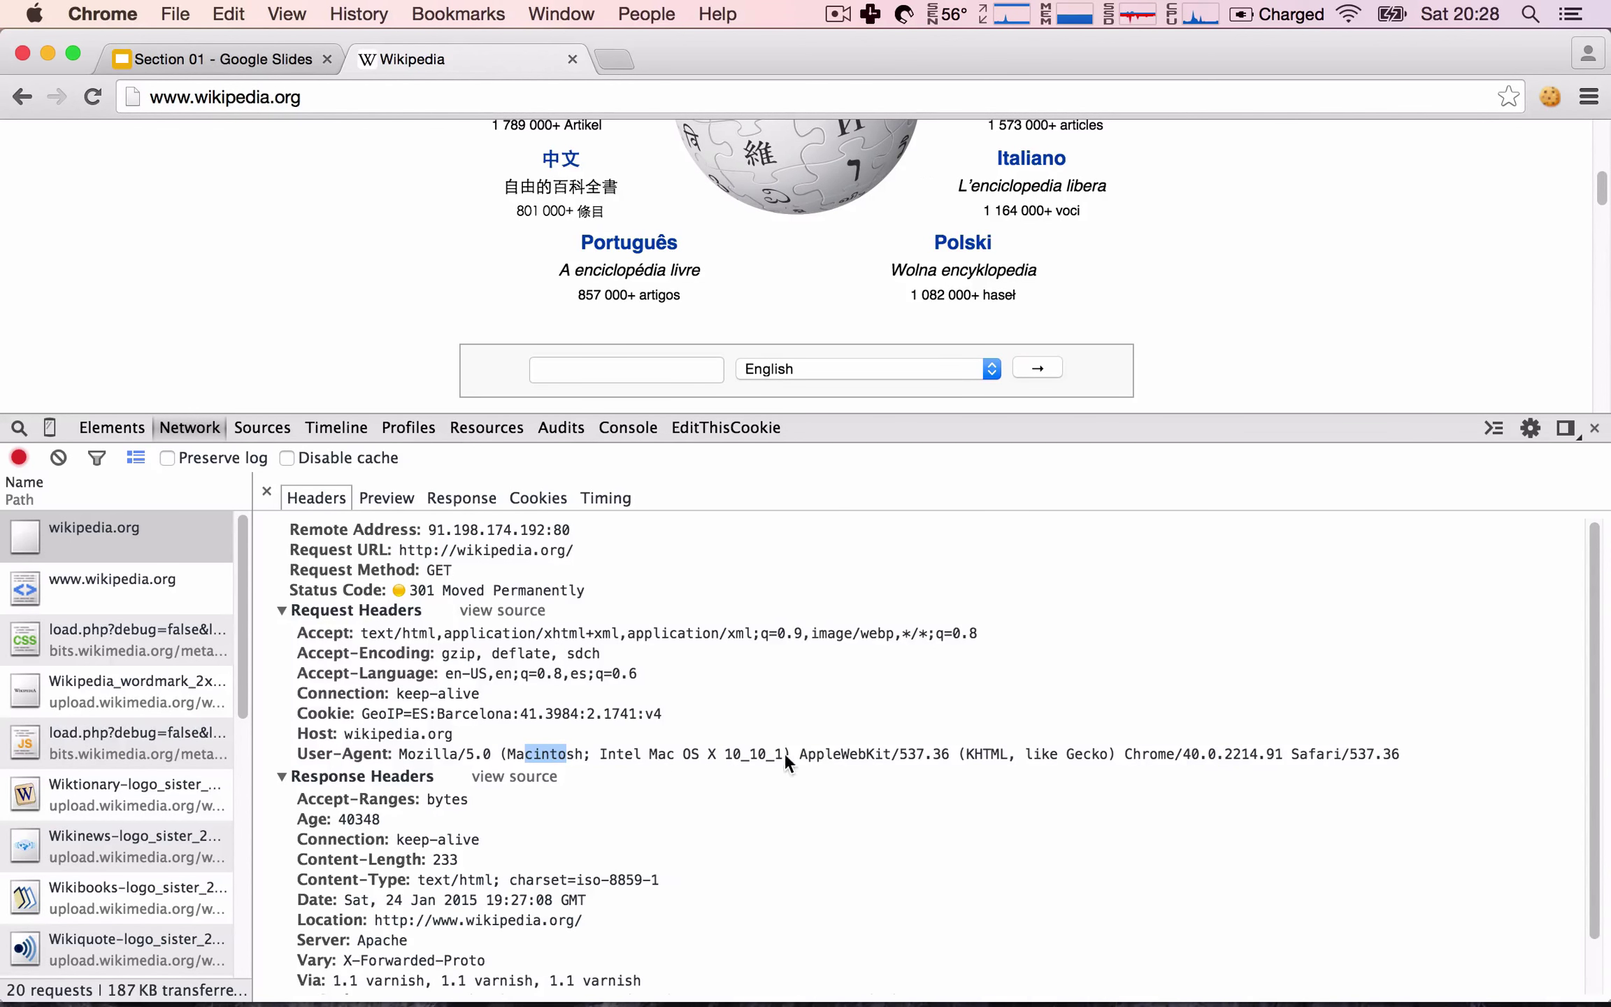
{"action": "double_click", "coordinate": [1151, 752]}
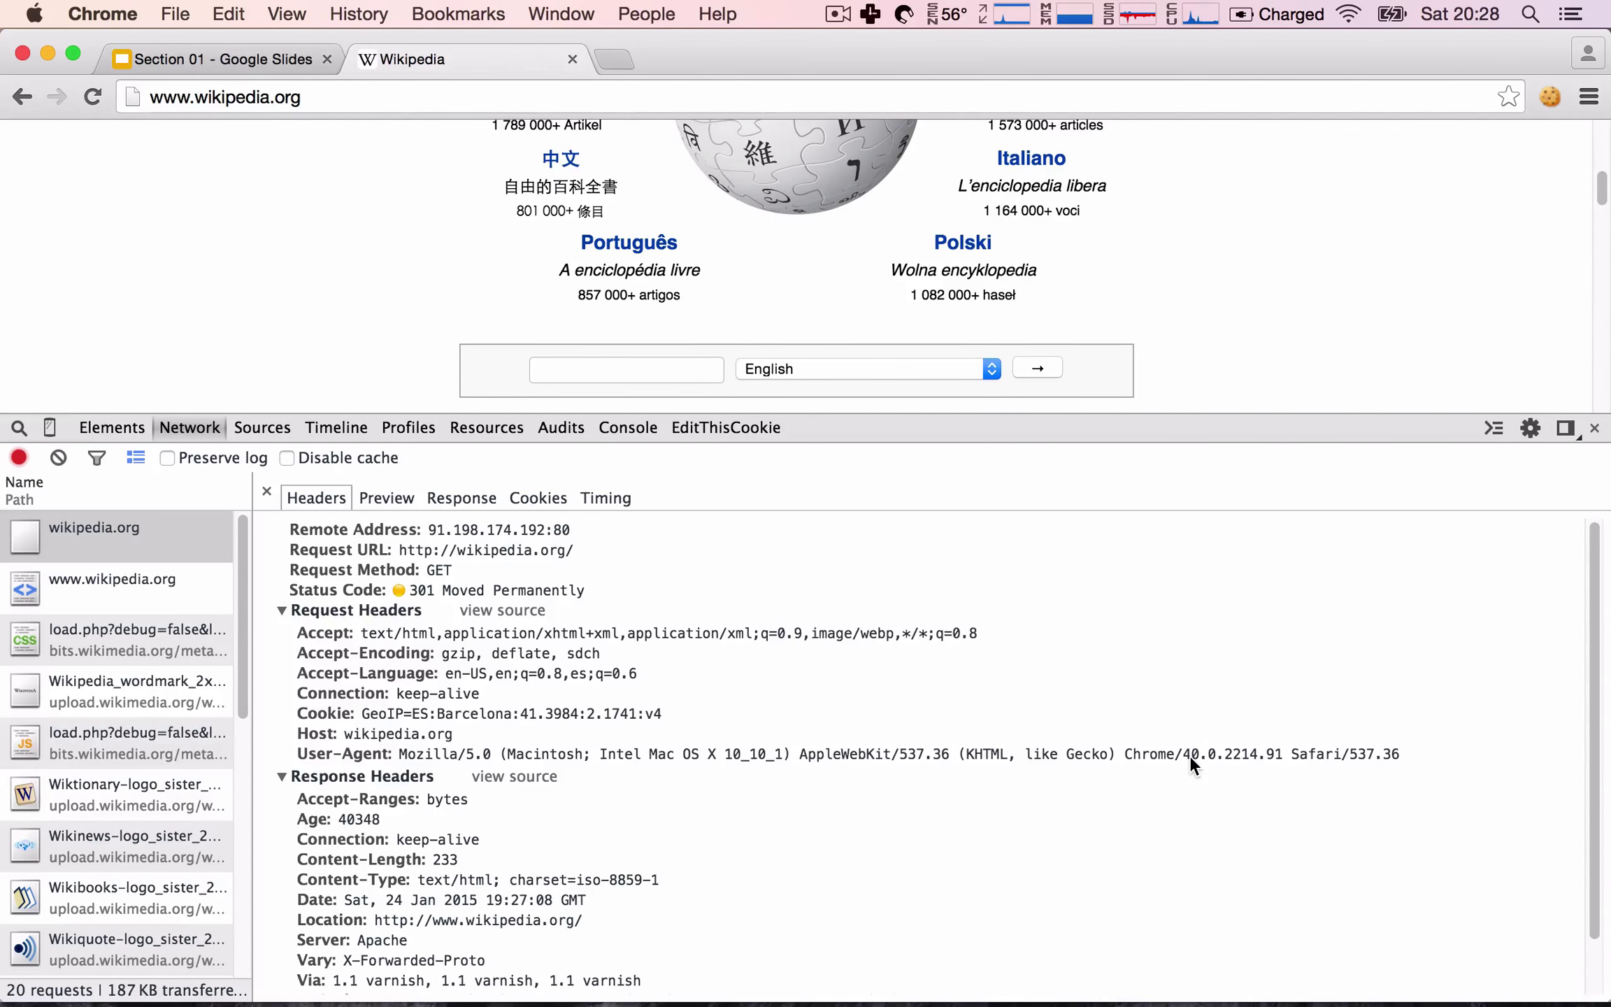
{"action": "mouse_move", "coordinate": [617, 764]}
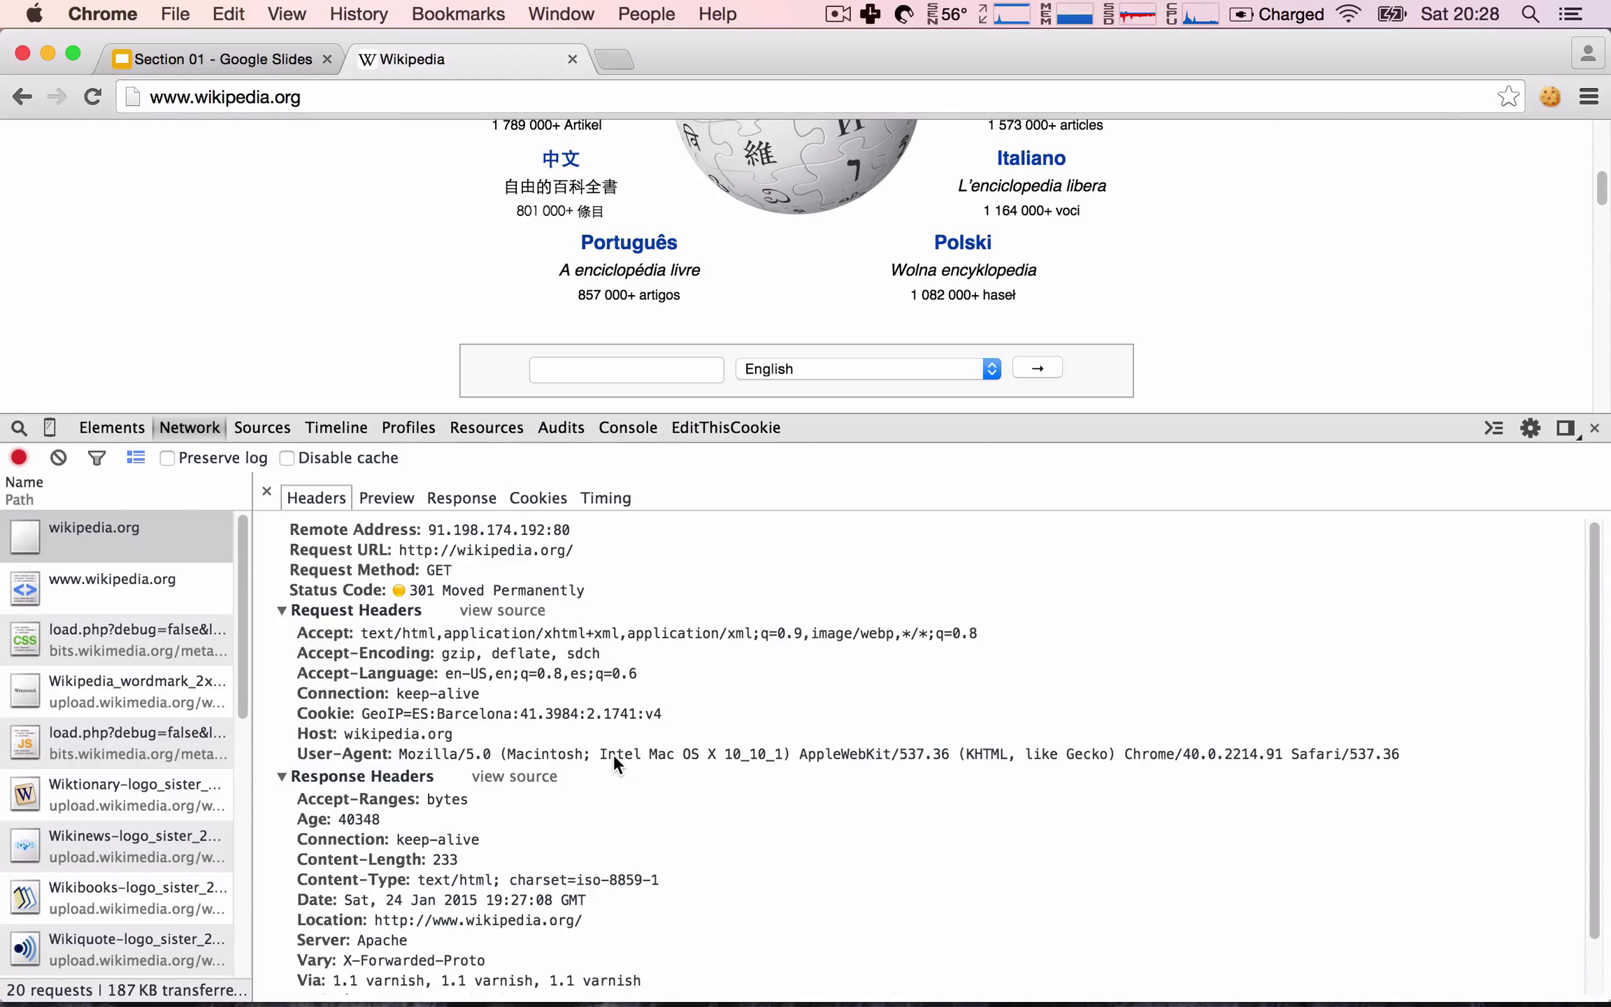
{"action": "scroll", "scroll_direction": "down", "scroll_amount": 3}
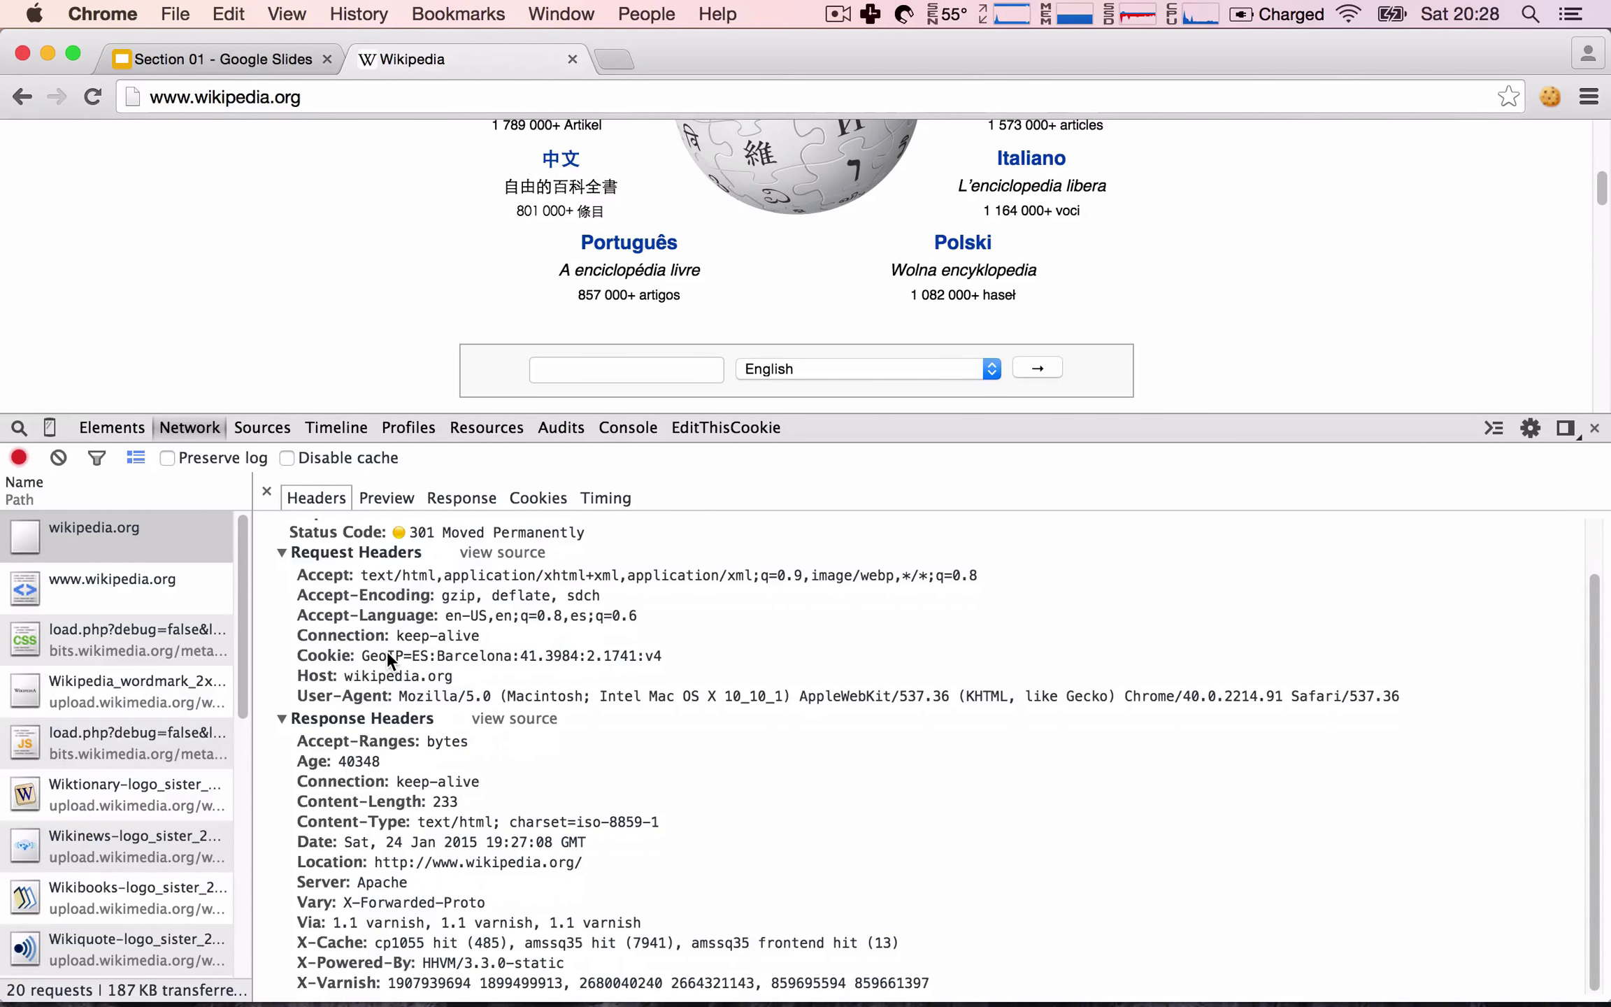
{"action": "mouse_move", "coordinate": [352, 737]}
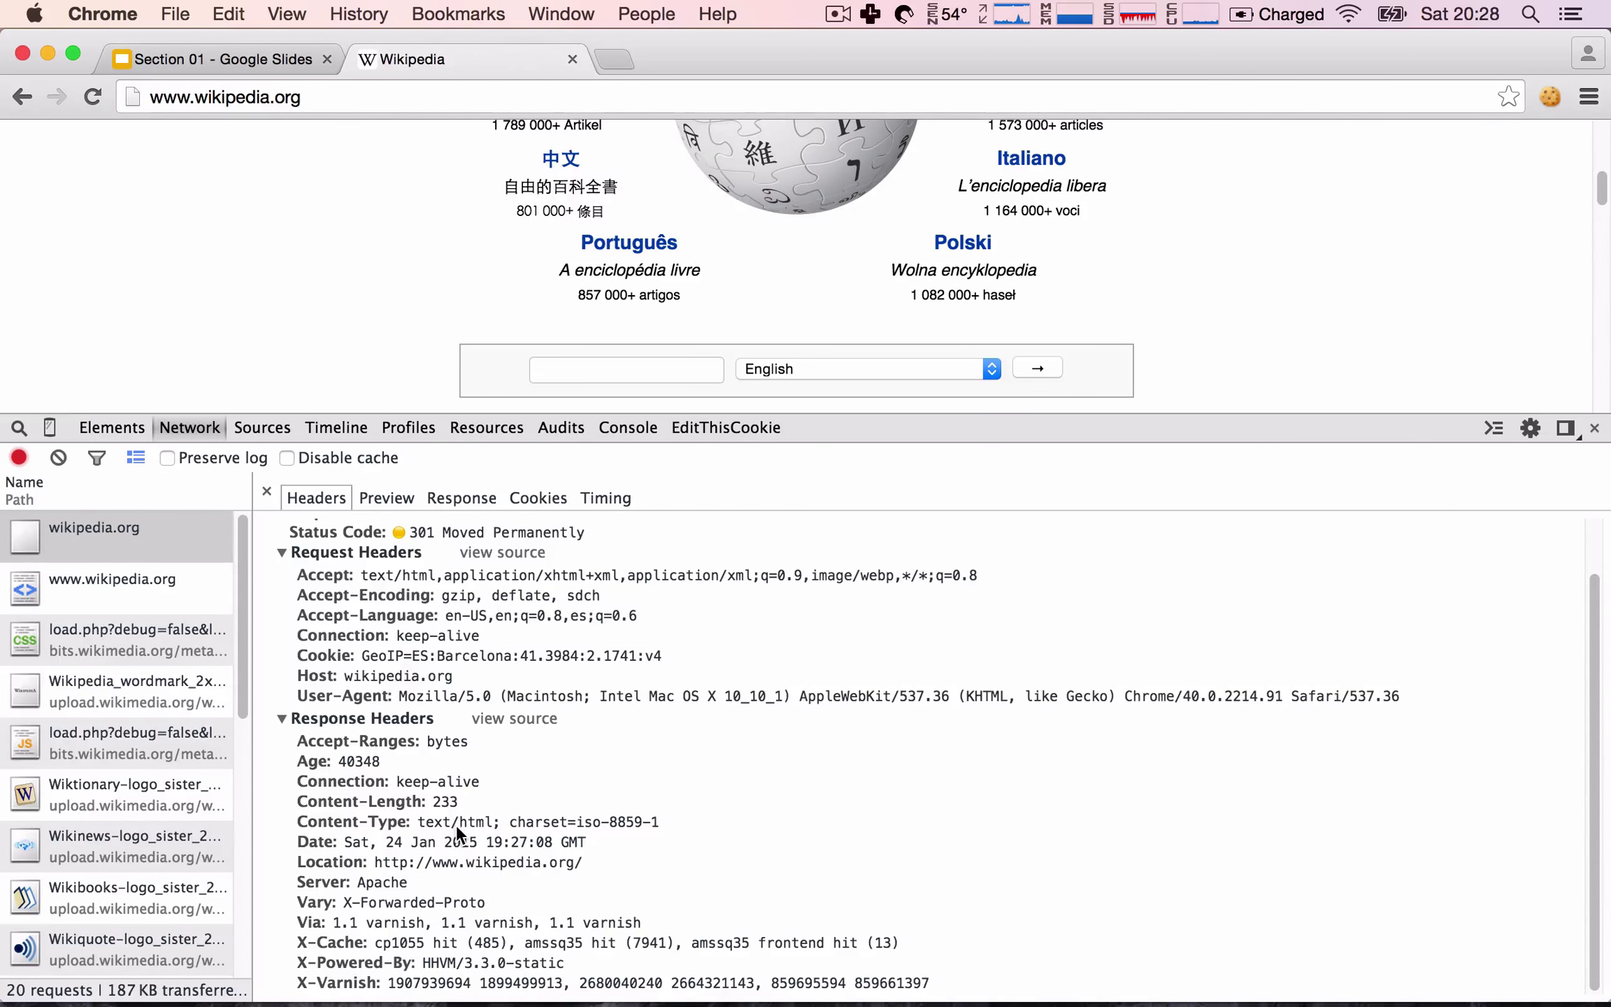
{"action": "mouse_move", "coordinate": [339, 886]}
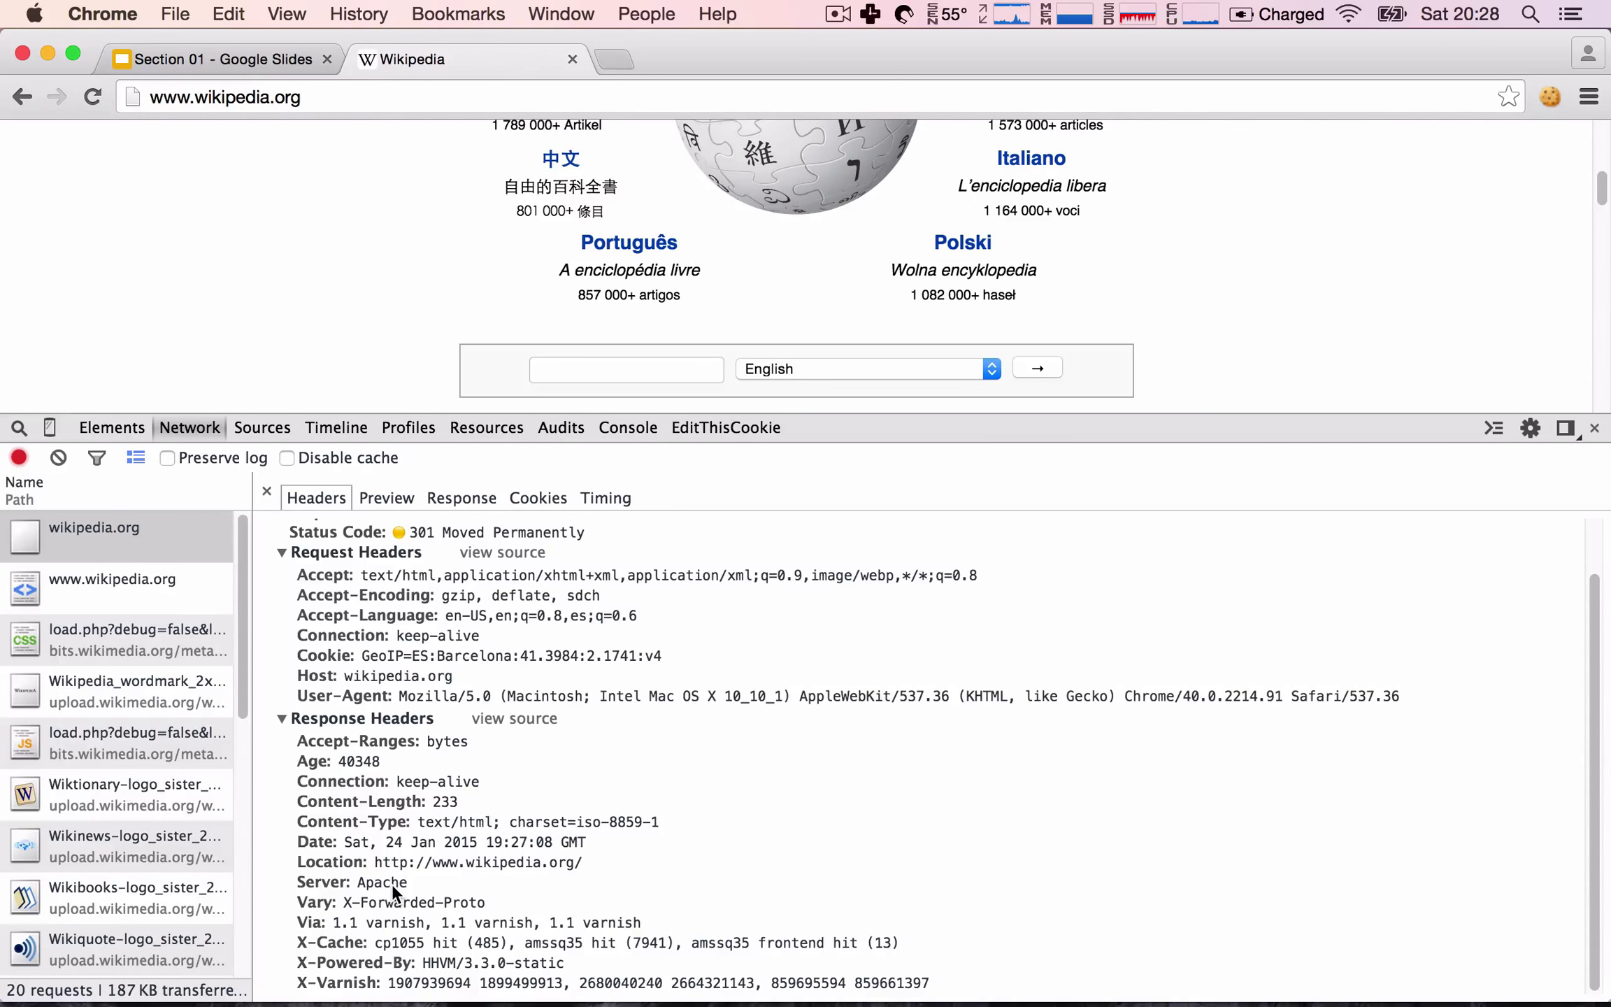
{"action": "double_click", "coordinate": [351, 881]}
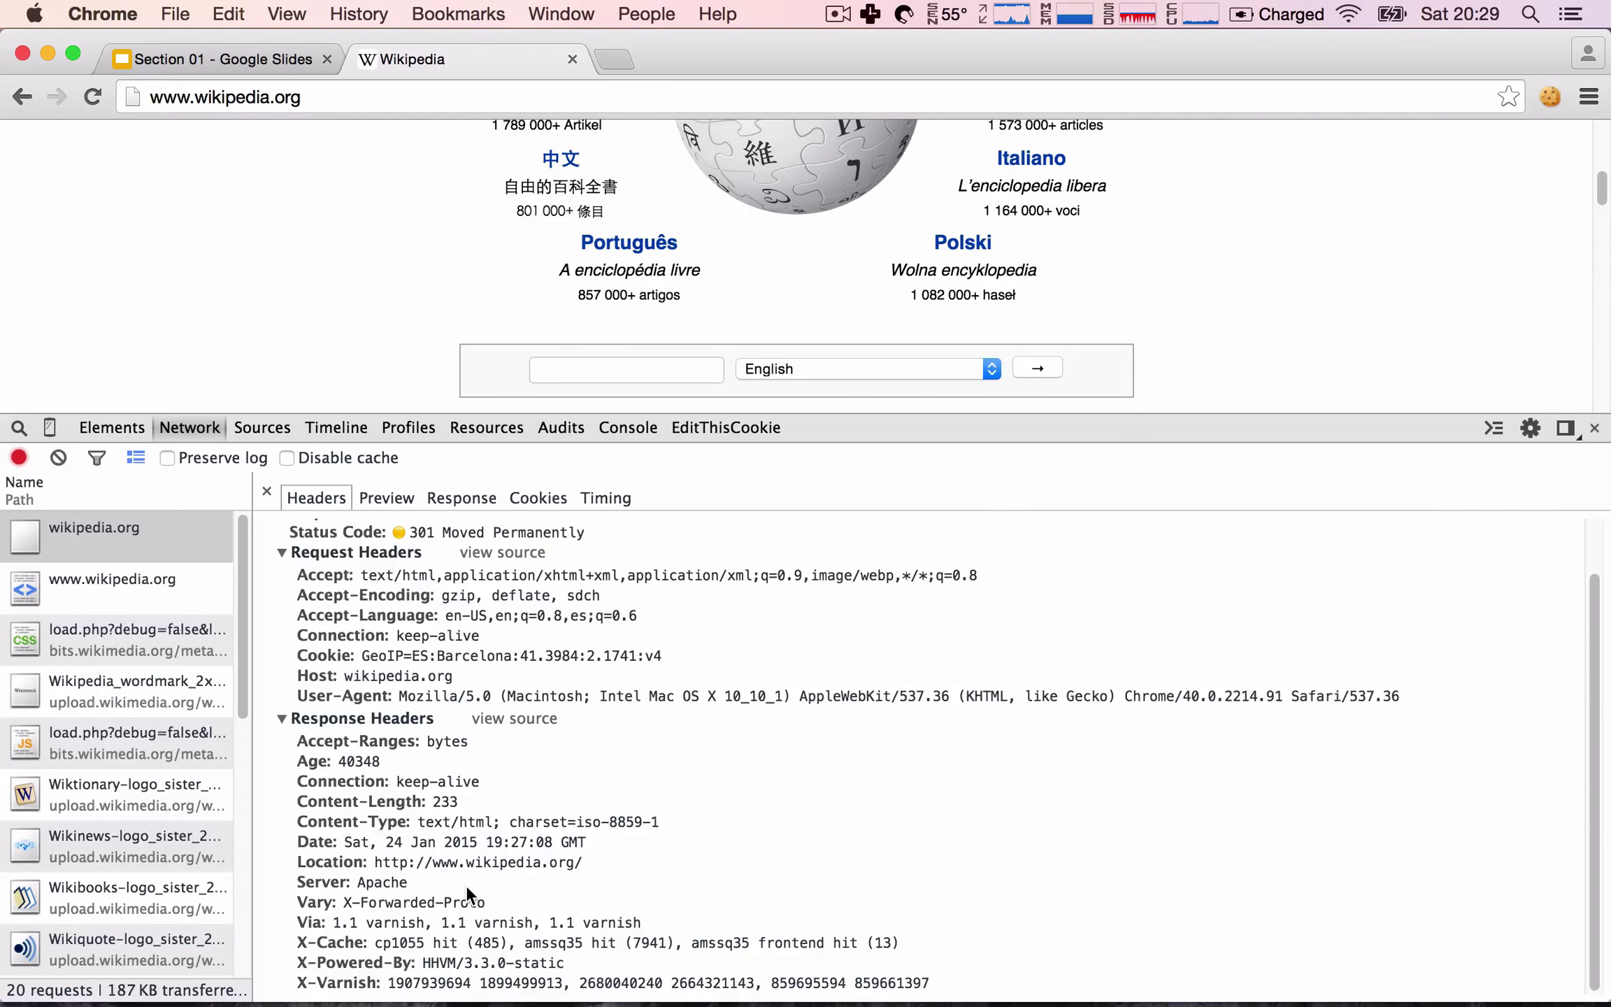
{"action": "left_click", "coordinate": [386, 497]}
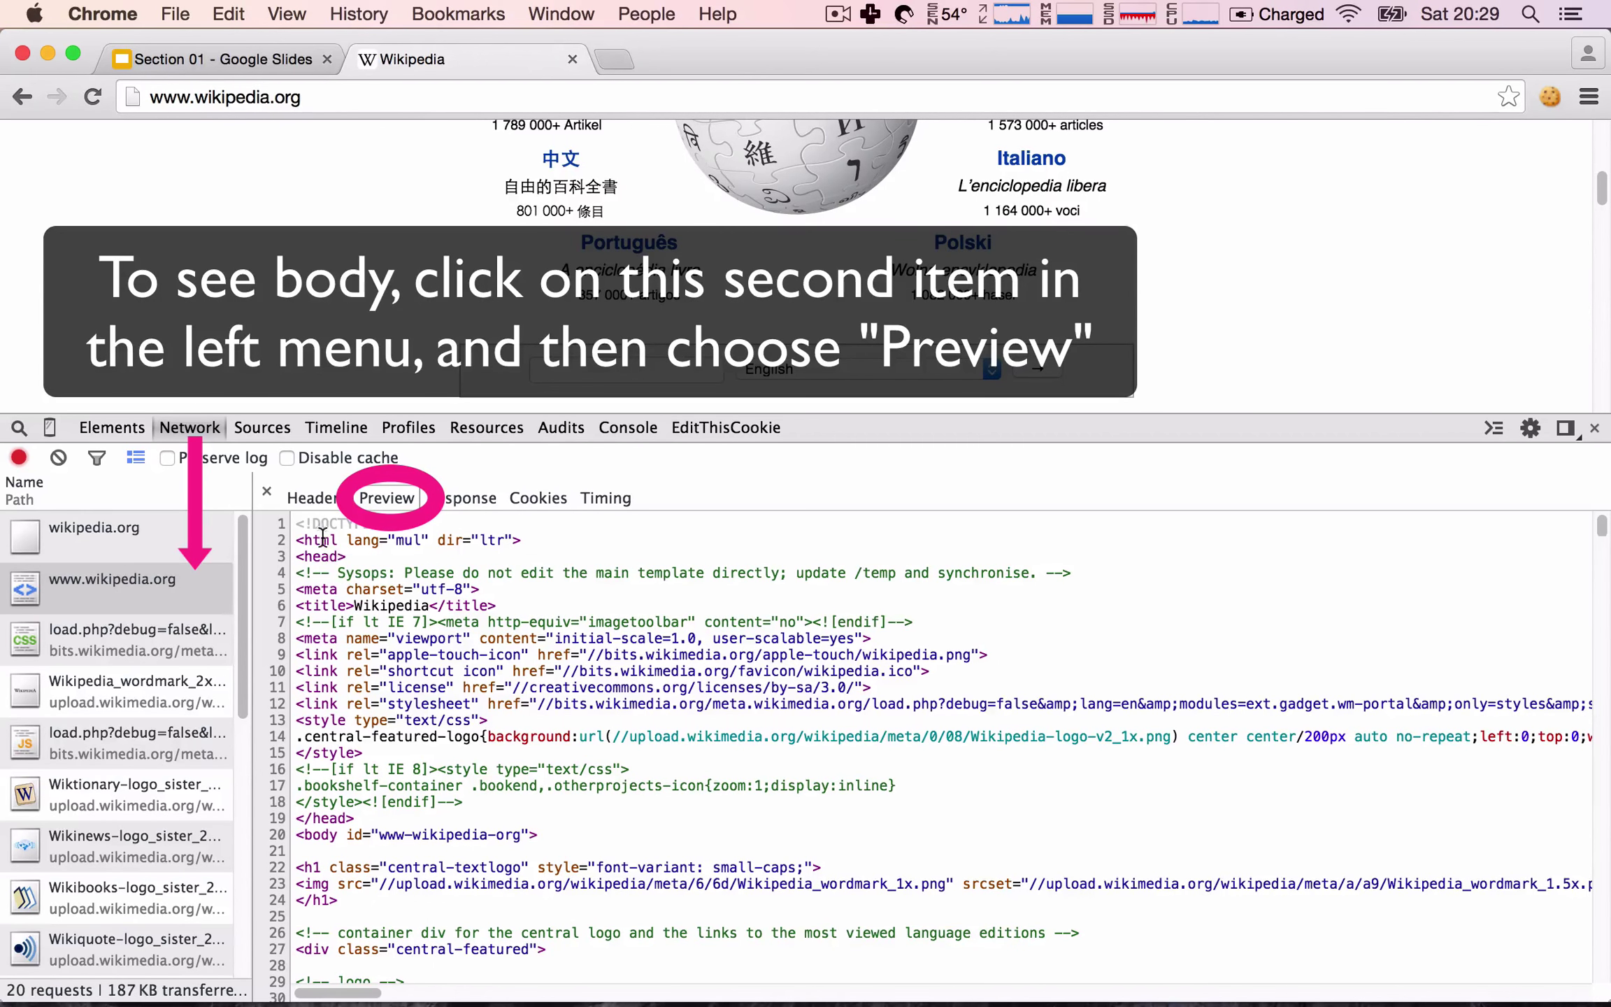
Scroll the previewed HTML, close DevTools, and bring up the page's context menu.
{"action": "scroll", "scroll_direction": "down", "scroll_amount": 3}
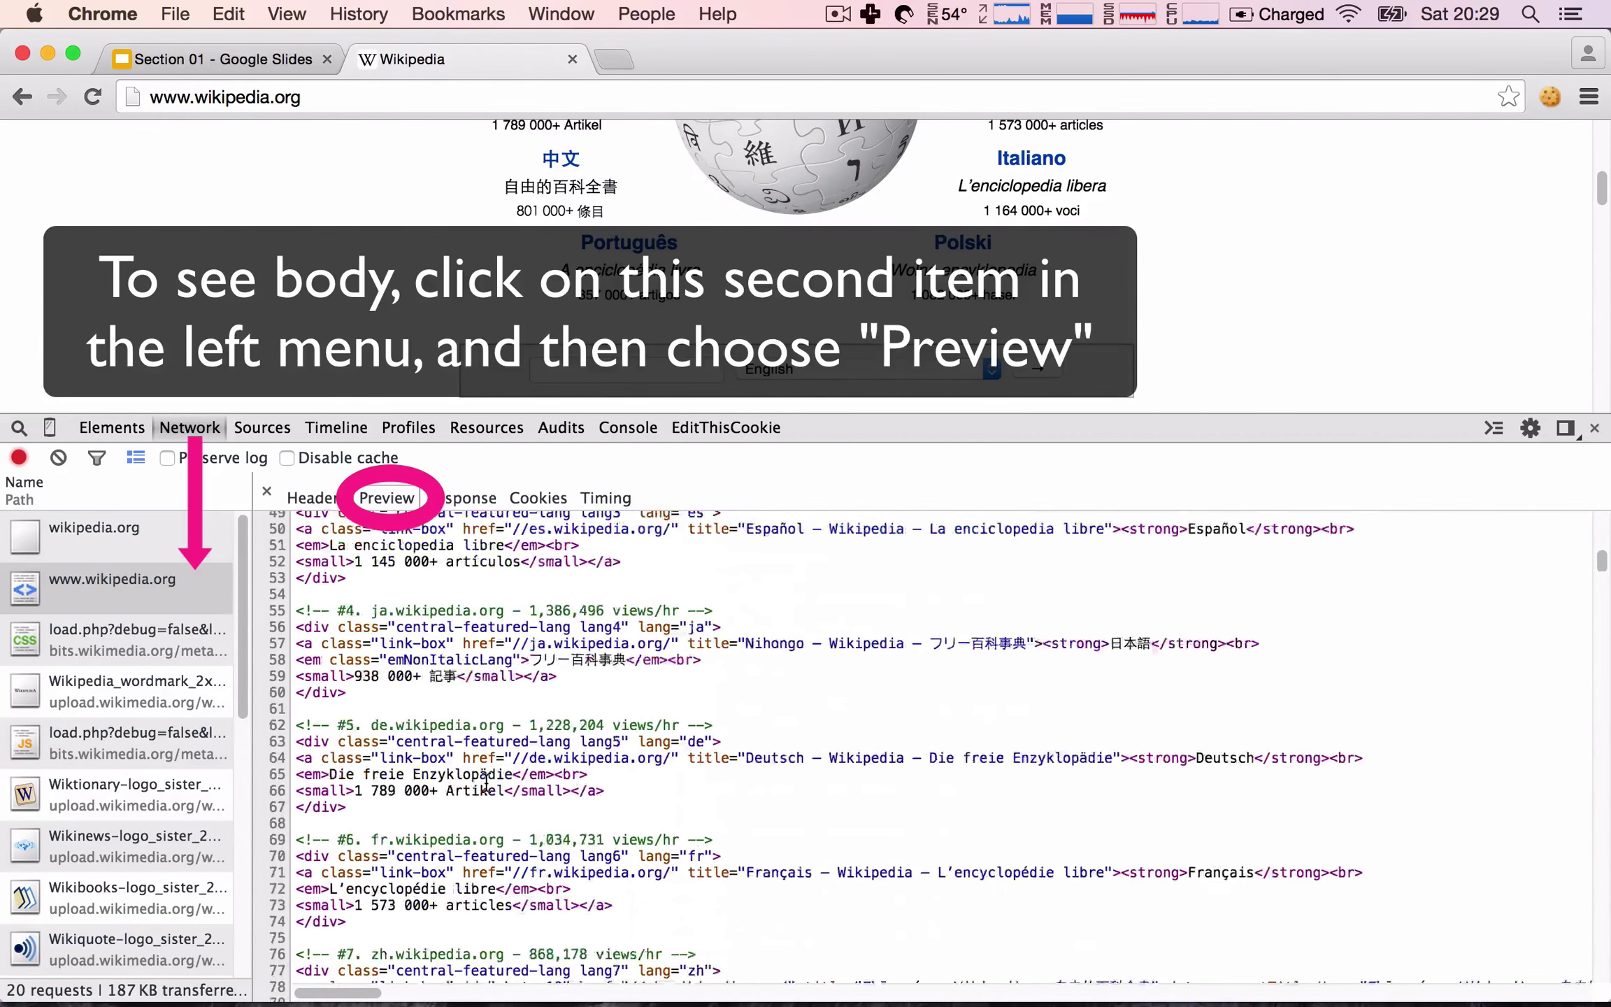
{"action": "scroll", "scroll_direction": "down", "scroll_amount": 3}
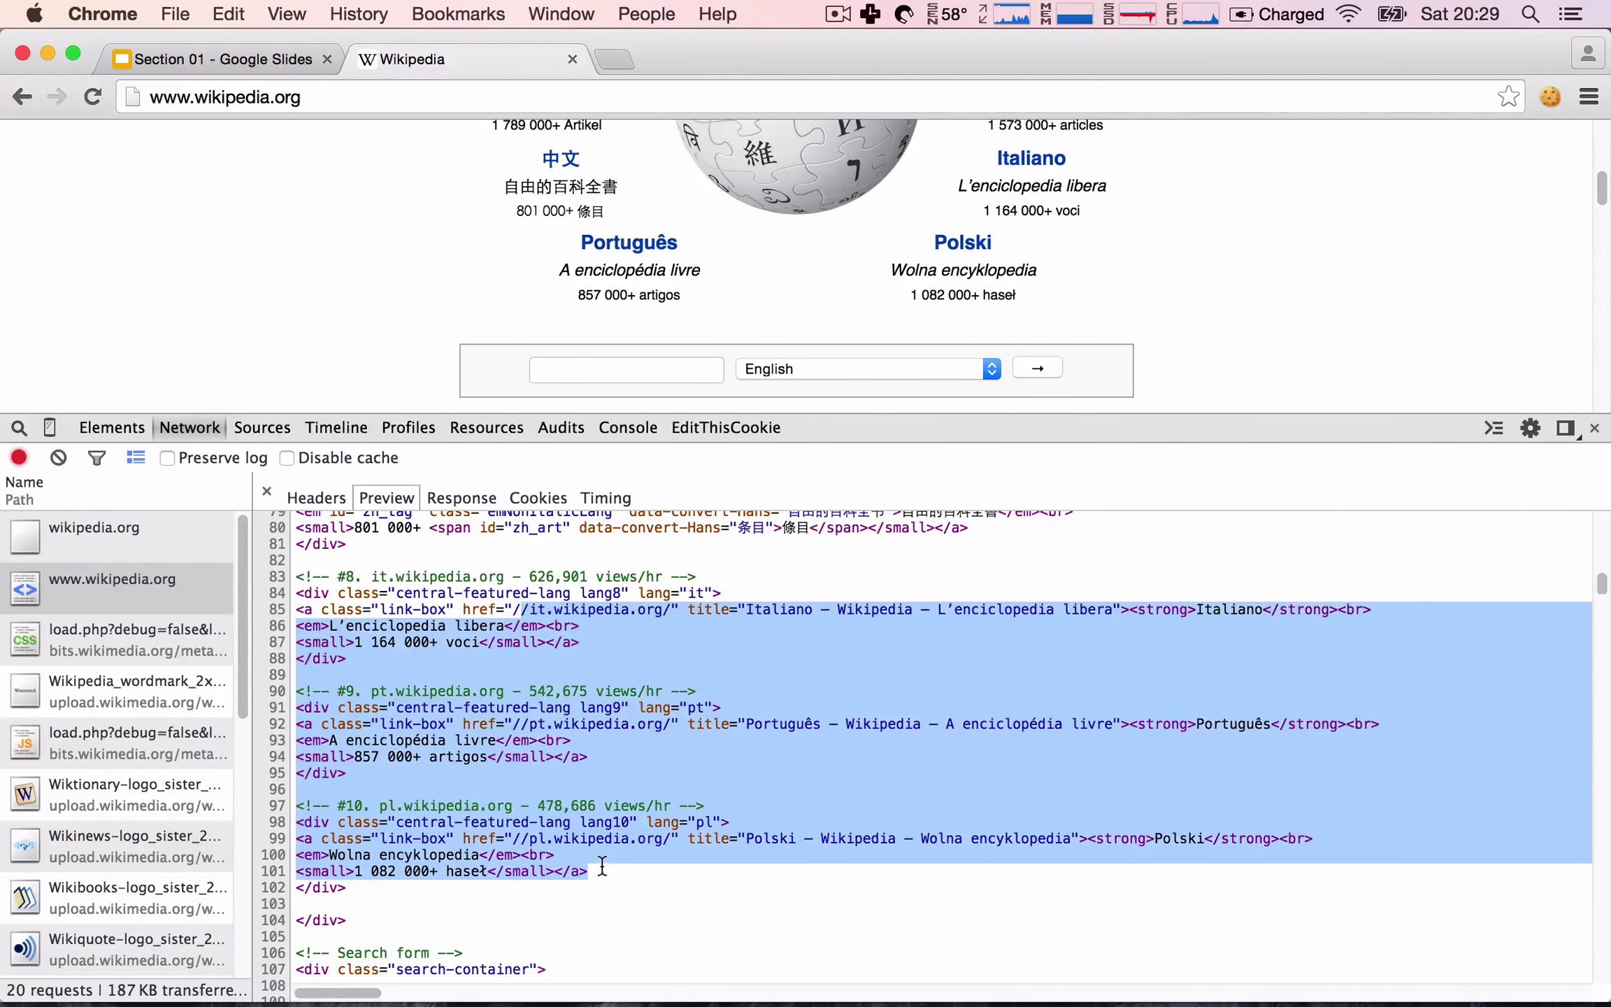
{"action": "scroll", "scroll_direction": "down", "scroll_amount": 3}
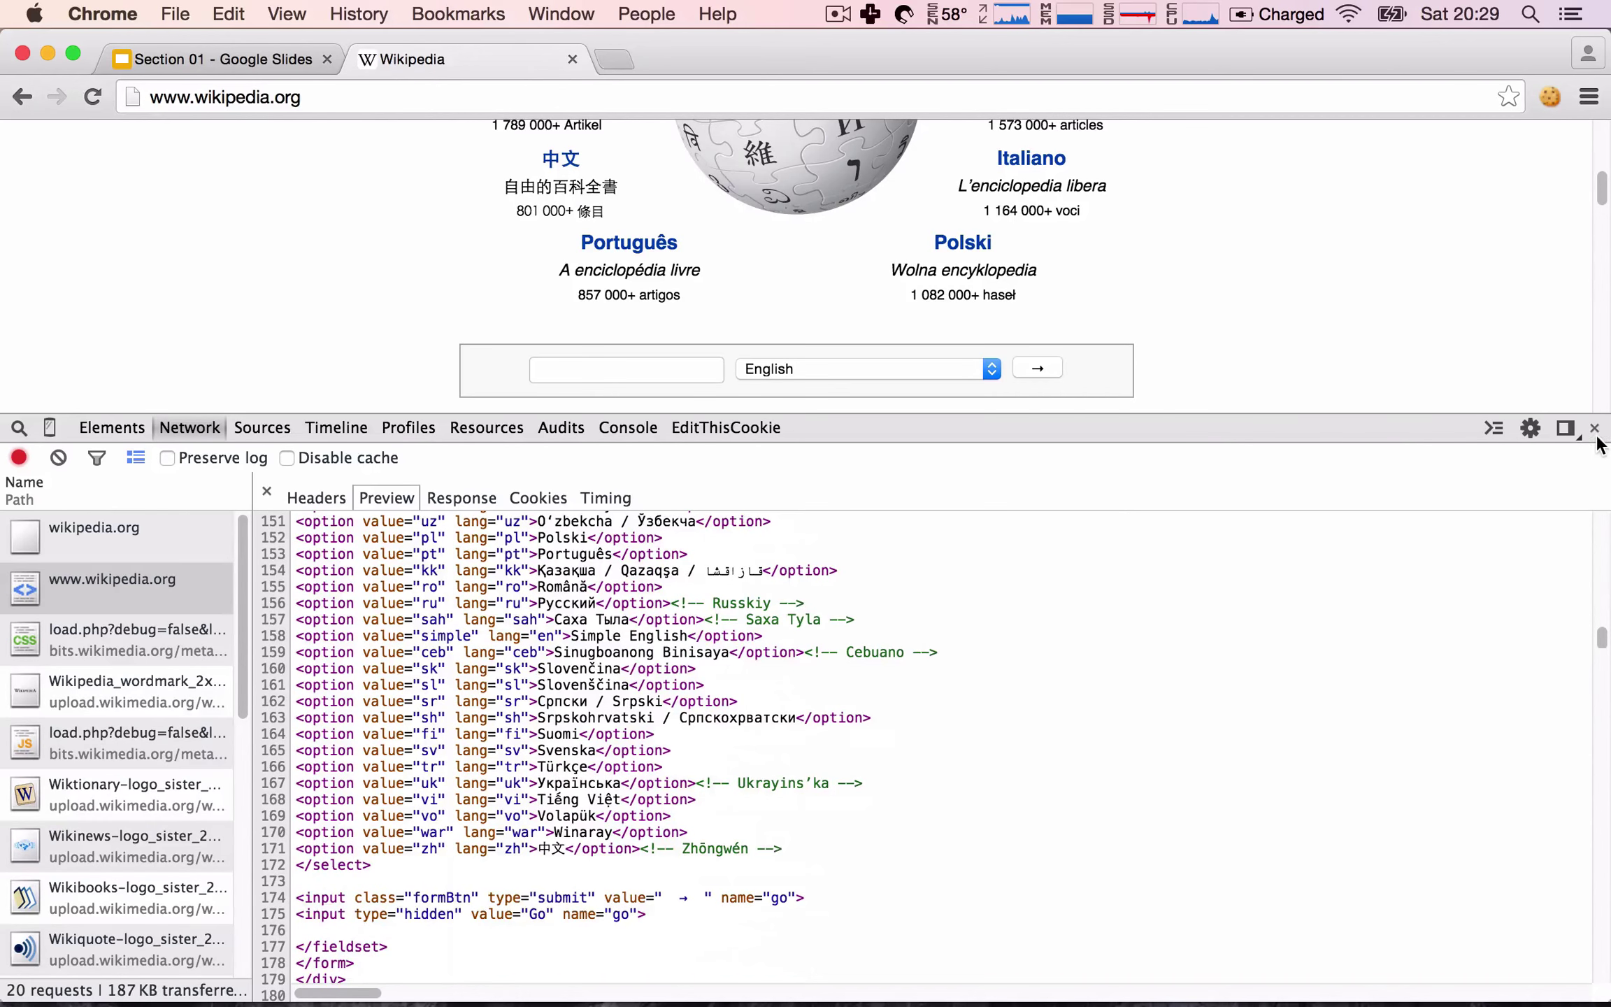
{"action": "left_click", "coordinate": [1595, 427]}
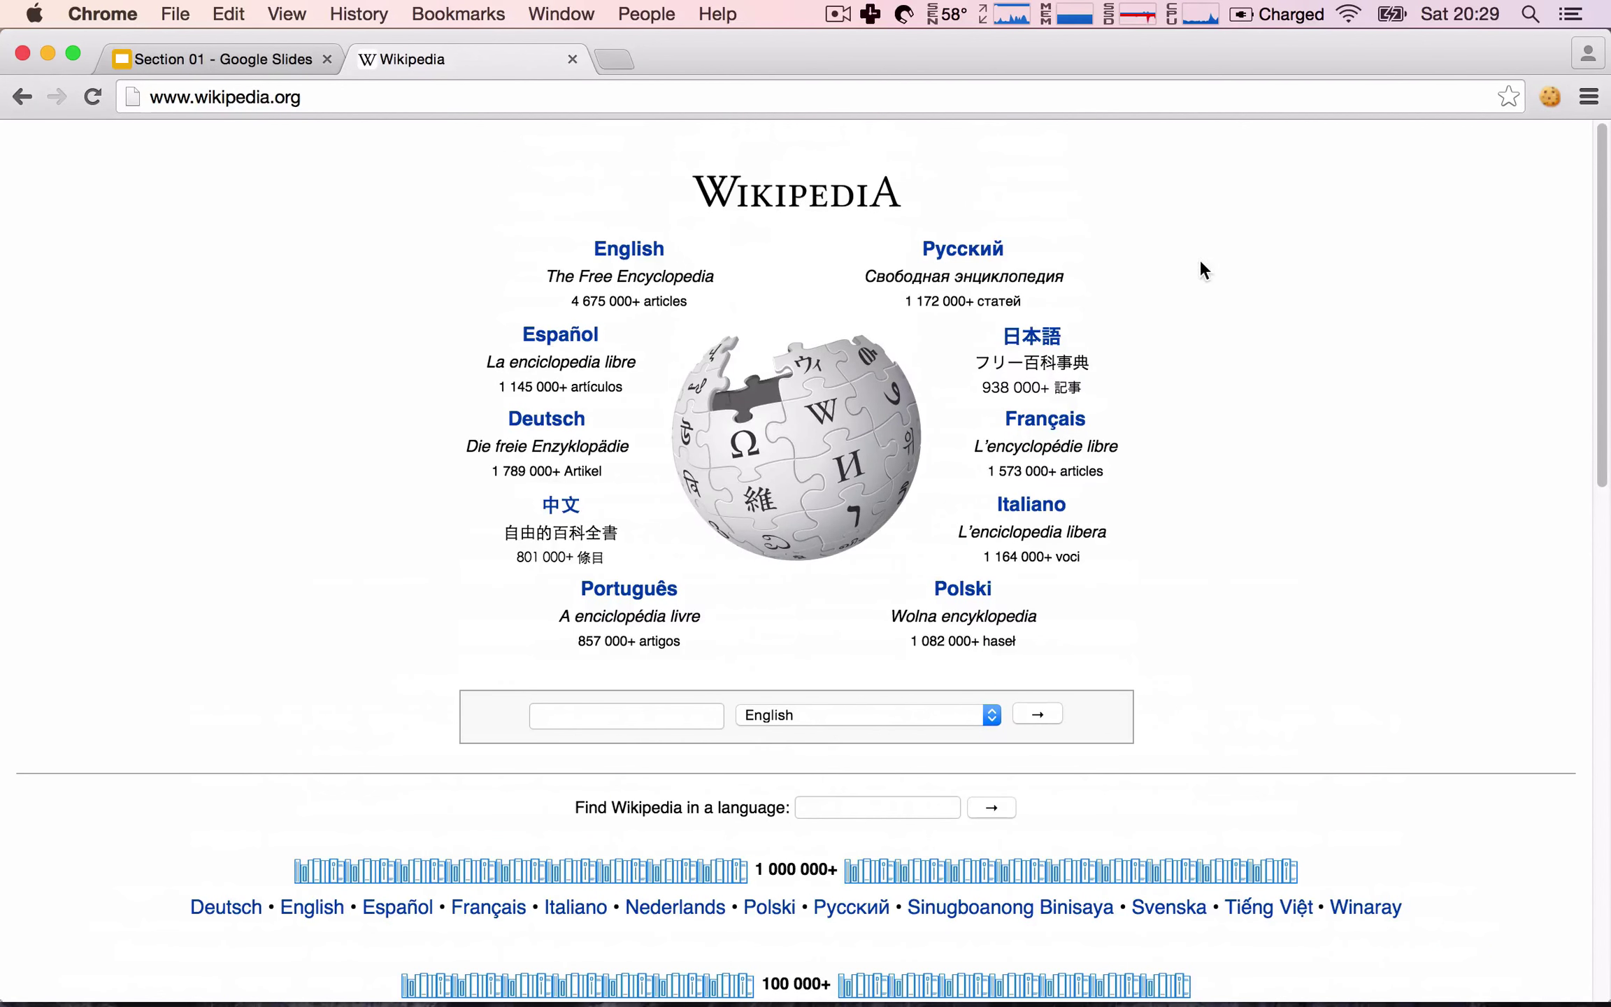
{"action": "mouse_move", "coordinate": [705, 134]}
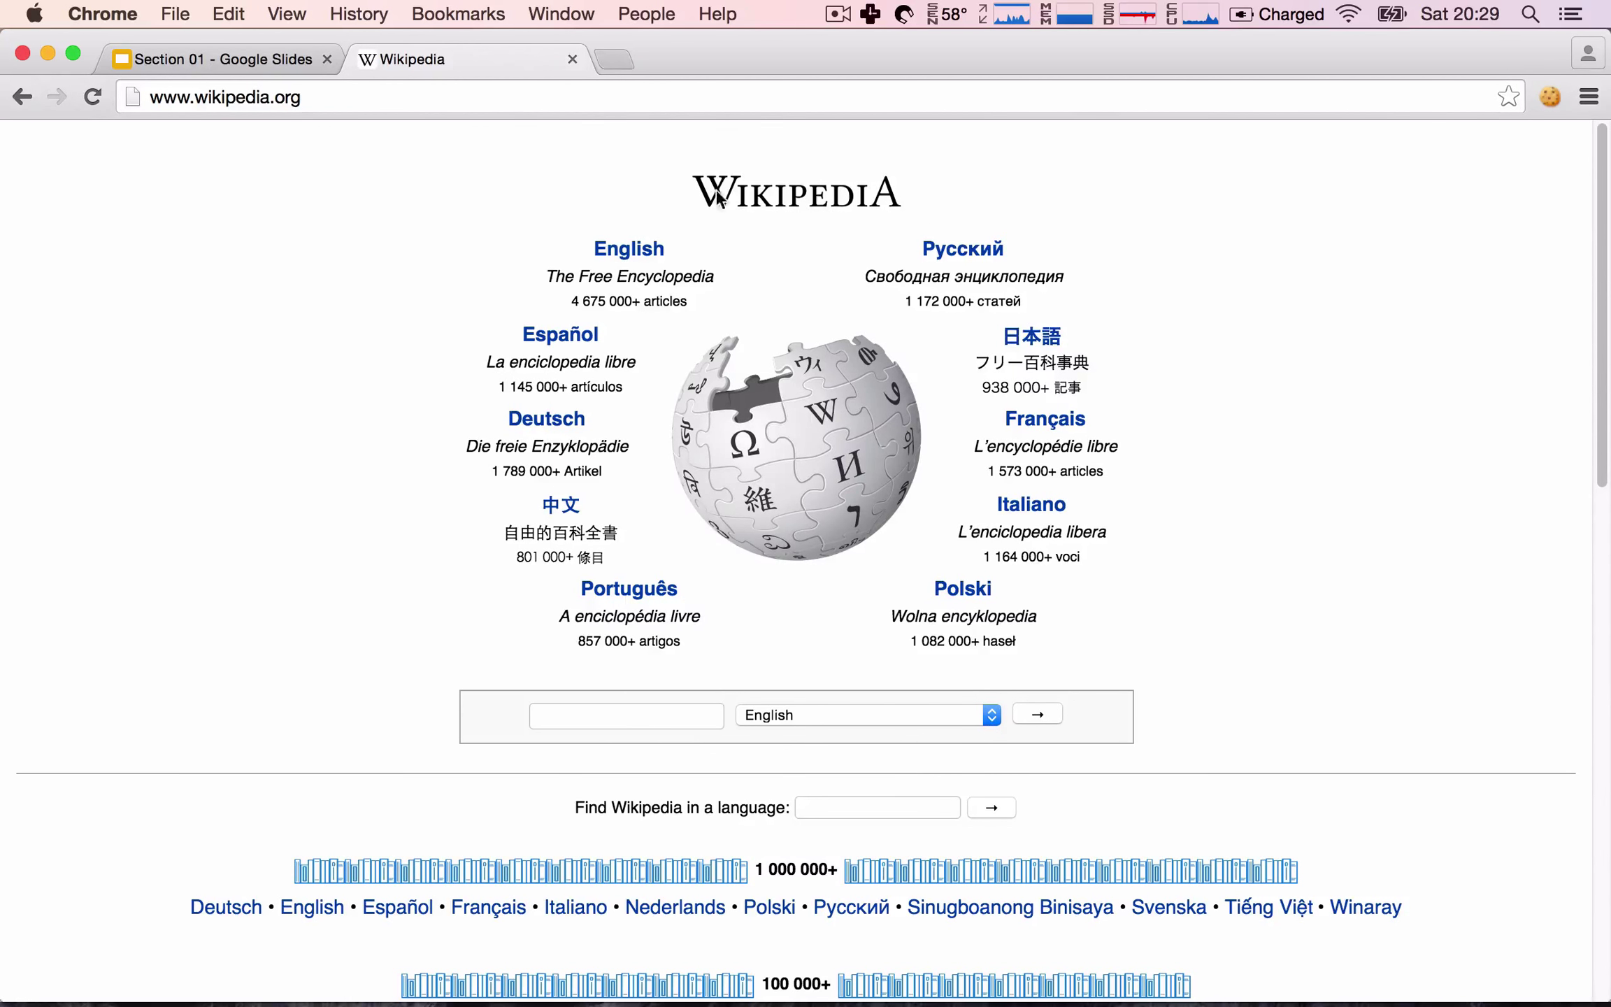
{"action": "mouse_move", "coordinate": [497, 409]}
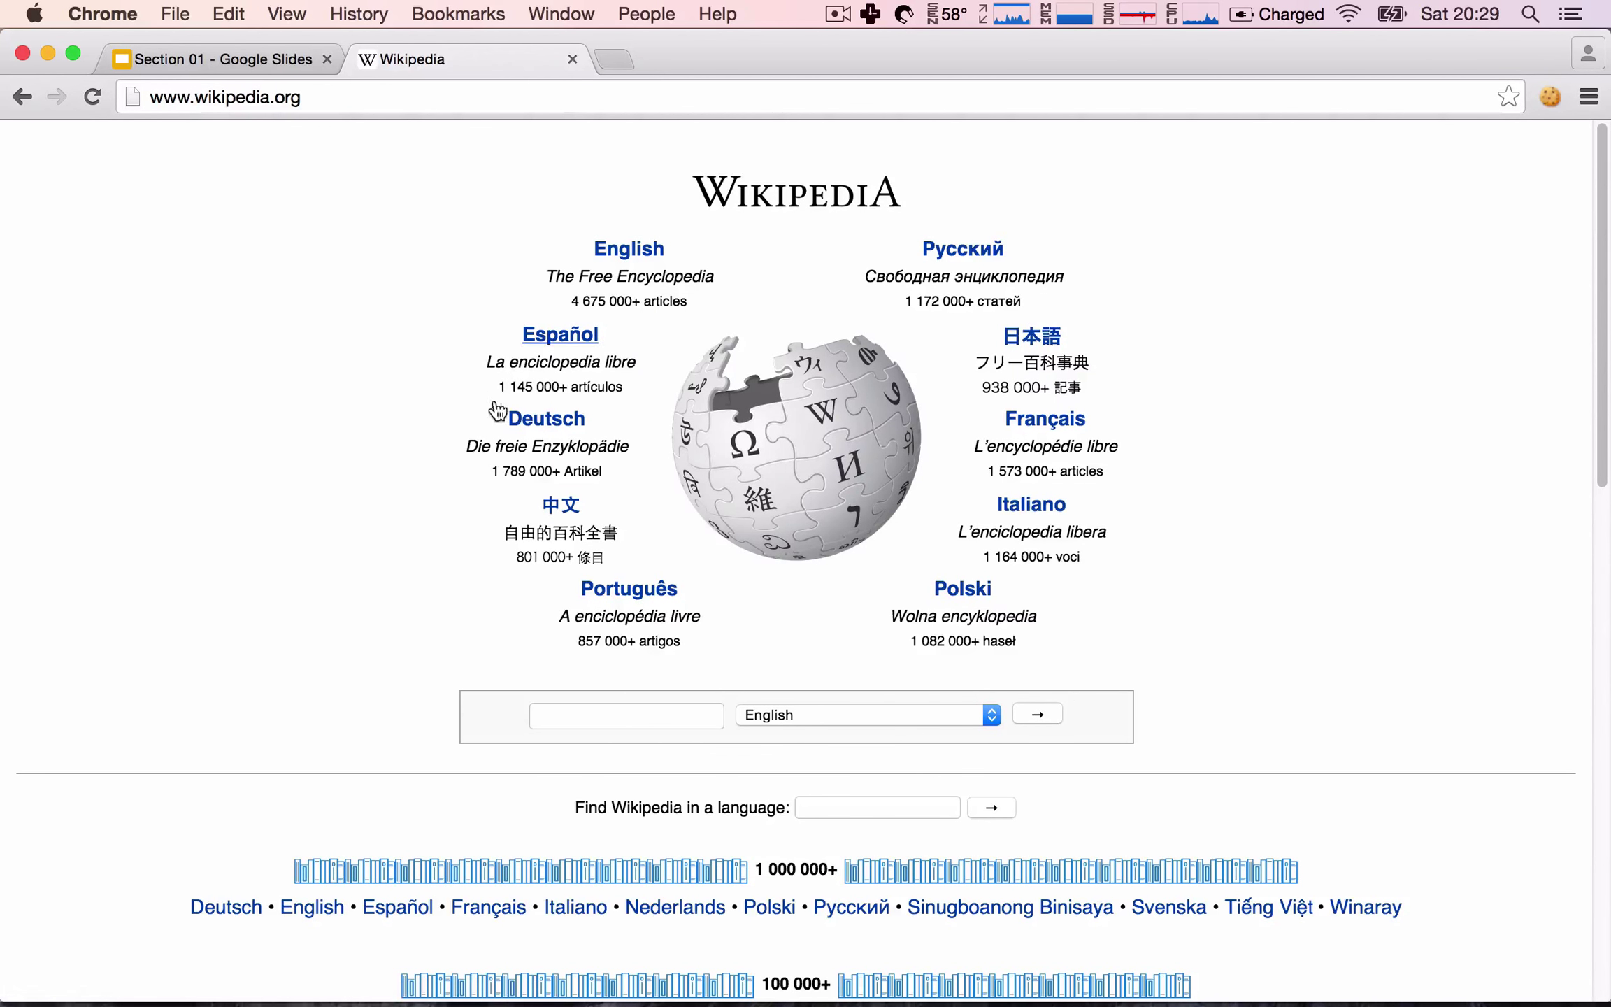
{"action": "mouse_move", "coordinate": [873, 726]}
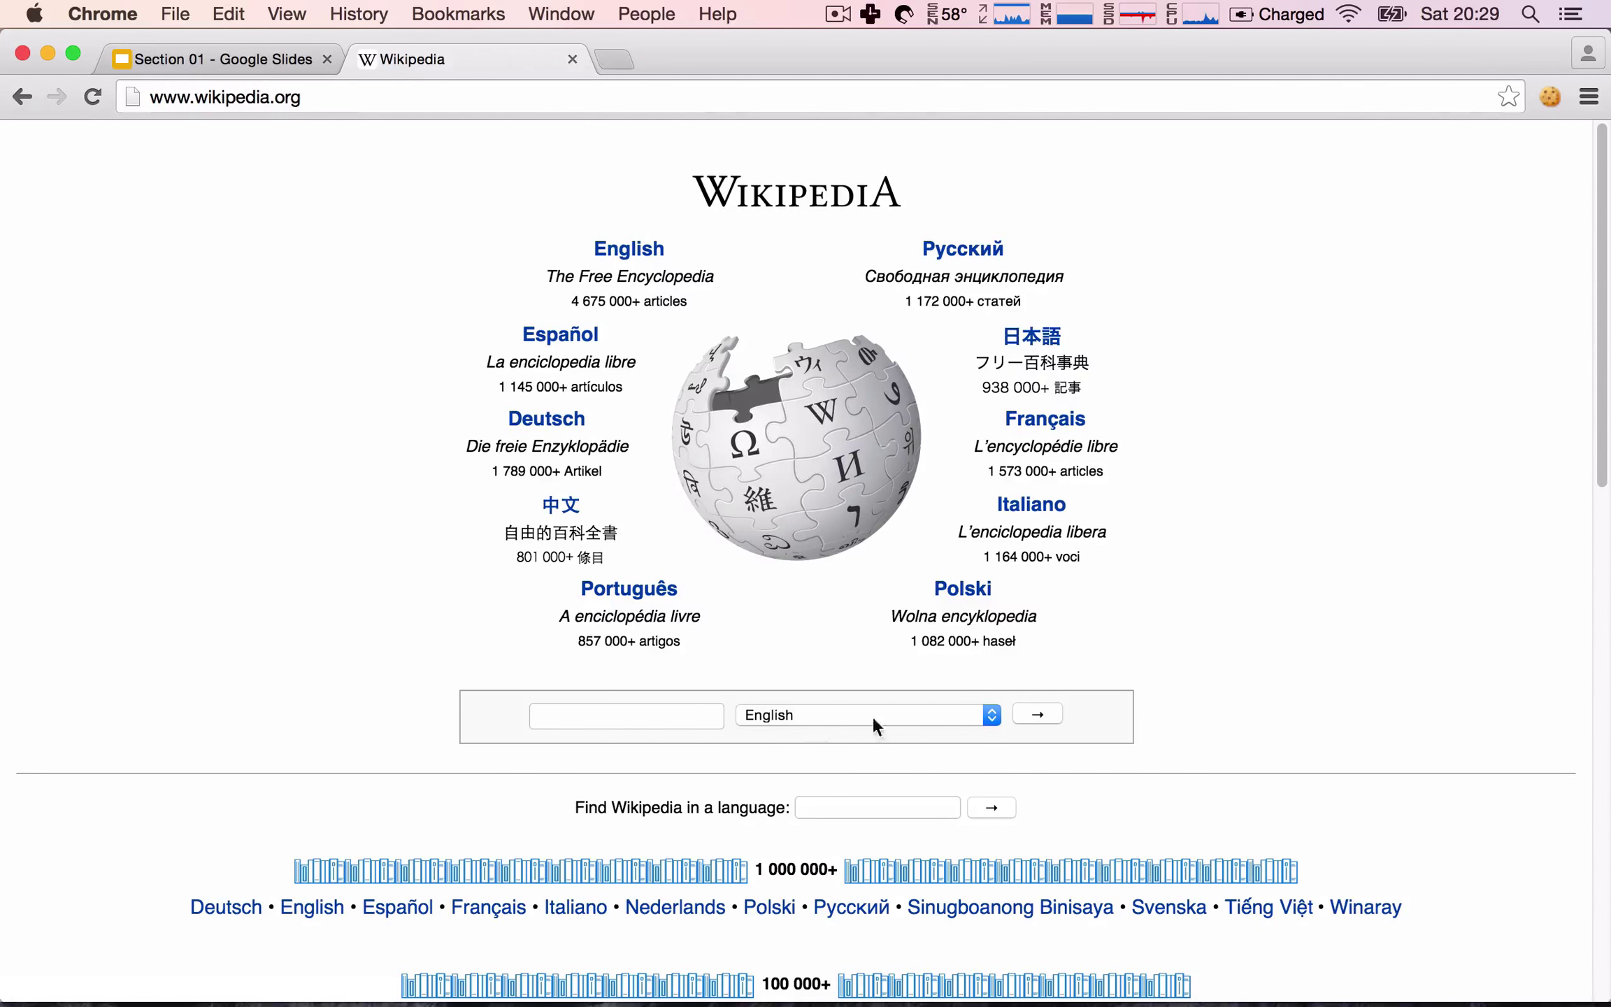
{"action": "right_click", "coordinate": [873, 726]}
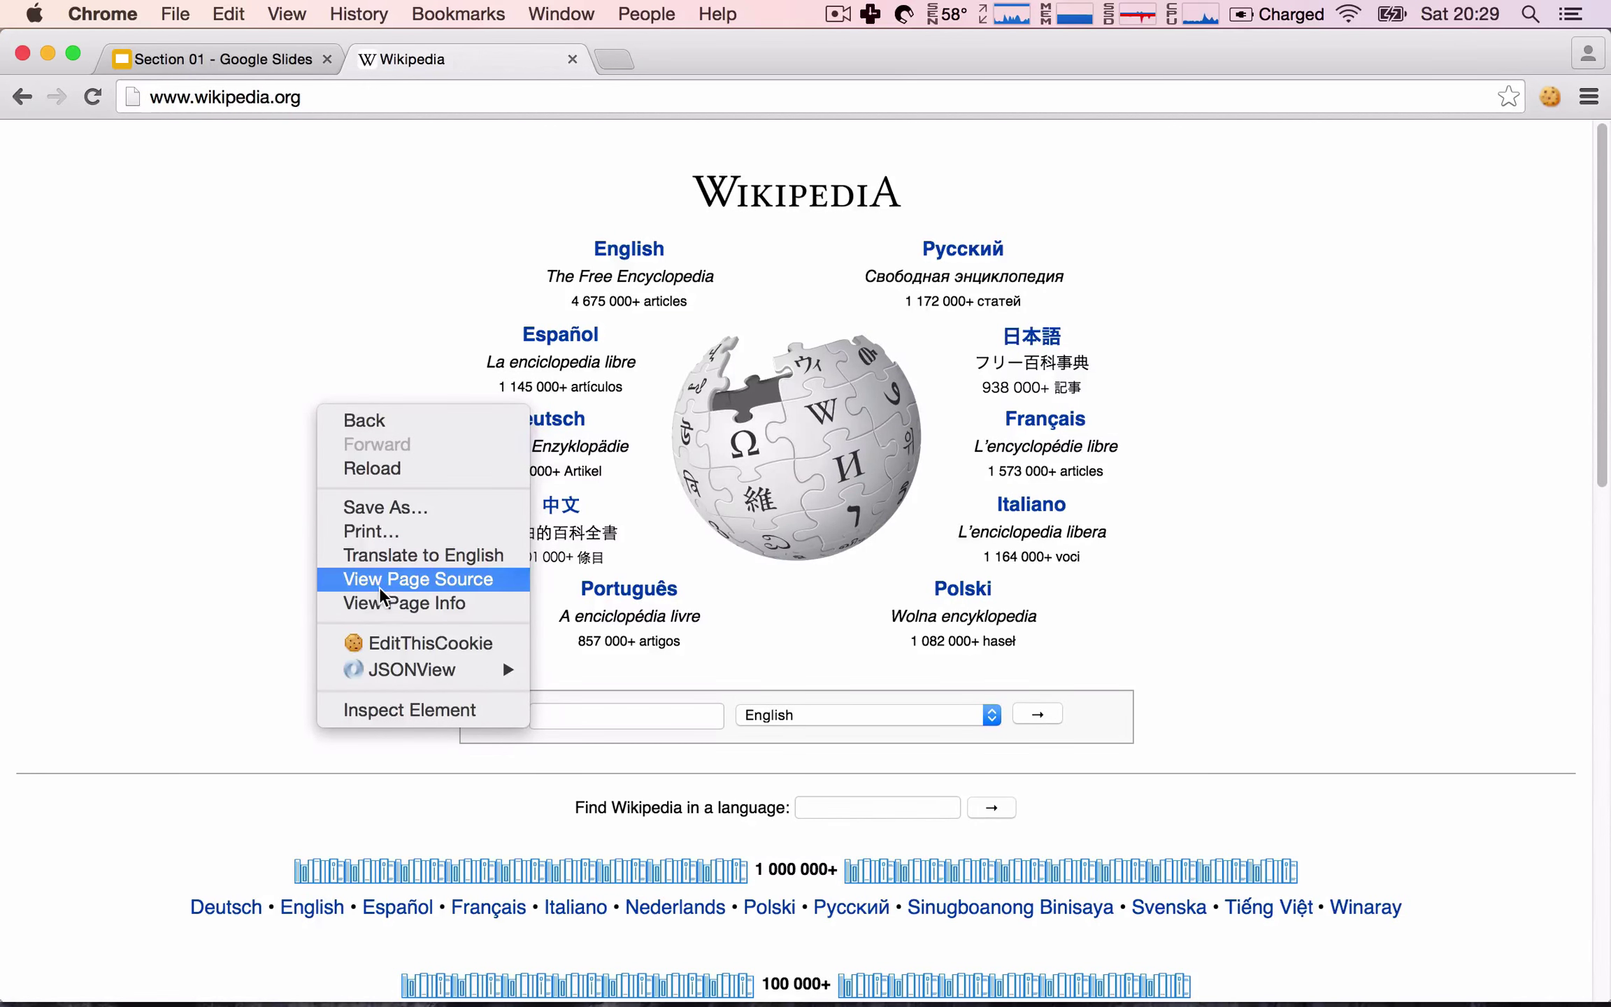
View the portal's page source in a new tab and scroll to the search form markup.
{"action": "left_click", "coordinate": [414, 579]}
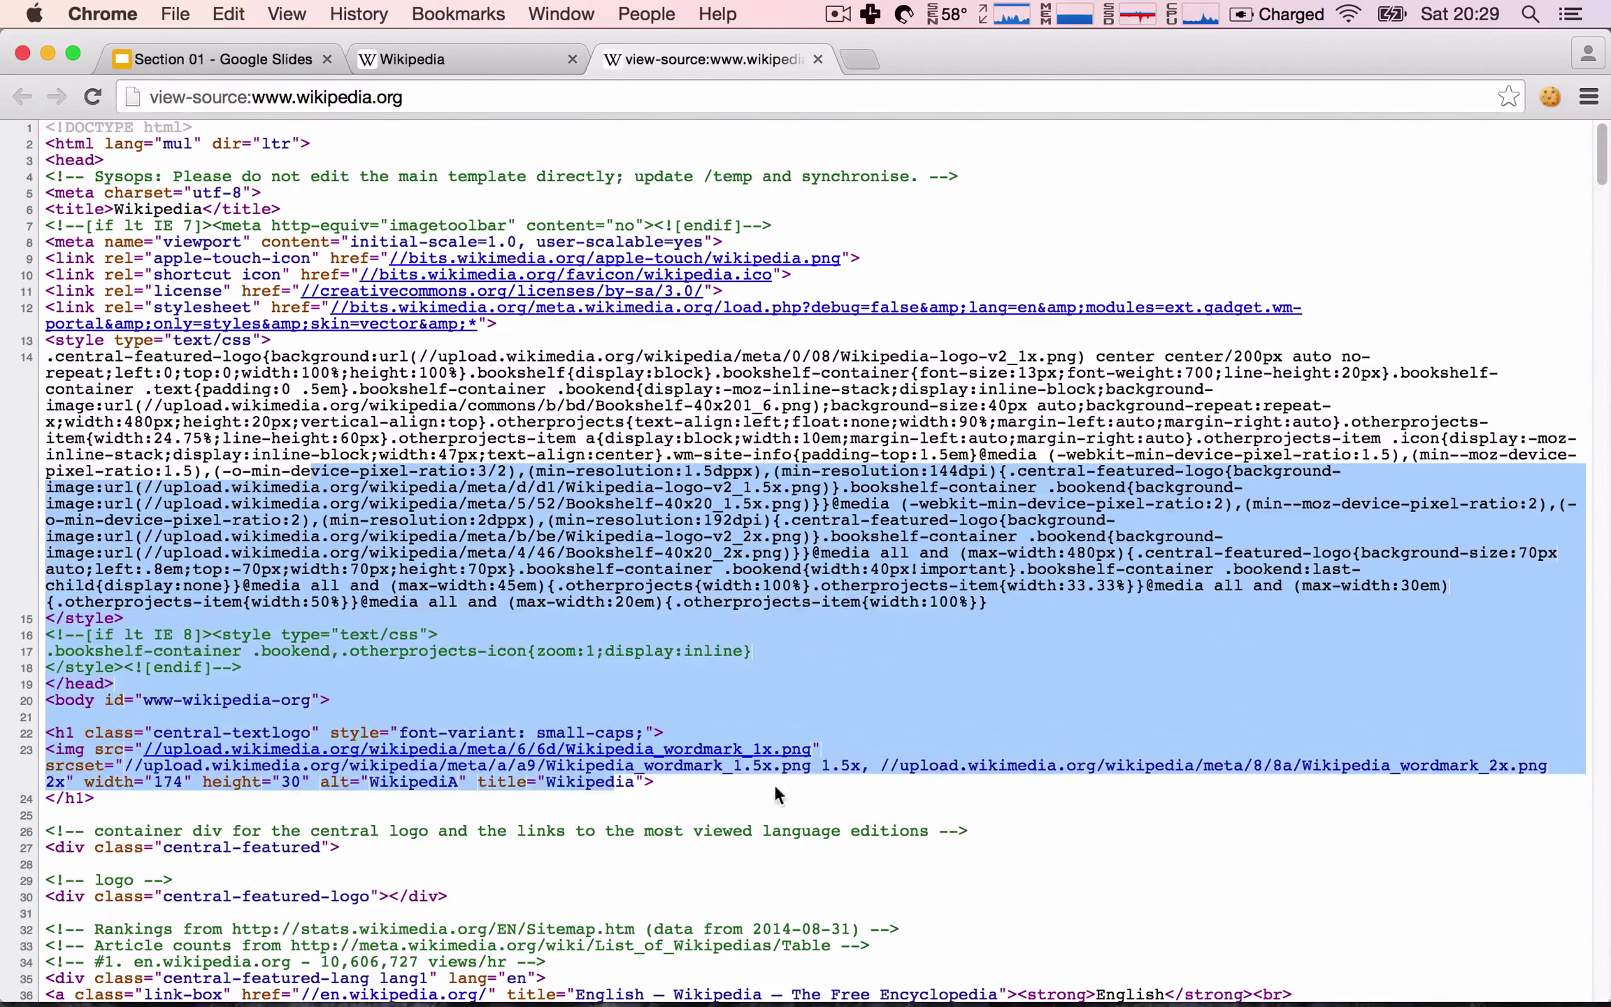
{"action": "scroll", "scroll_direction": "down", "scroll_amount": 3}
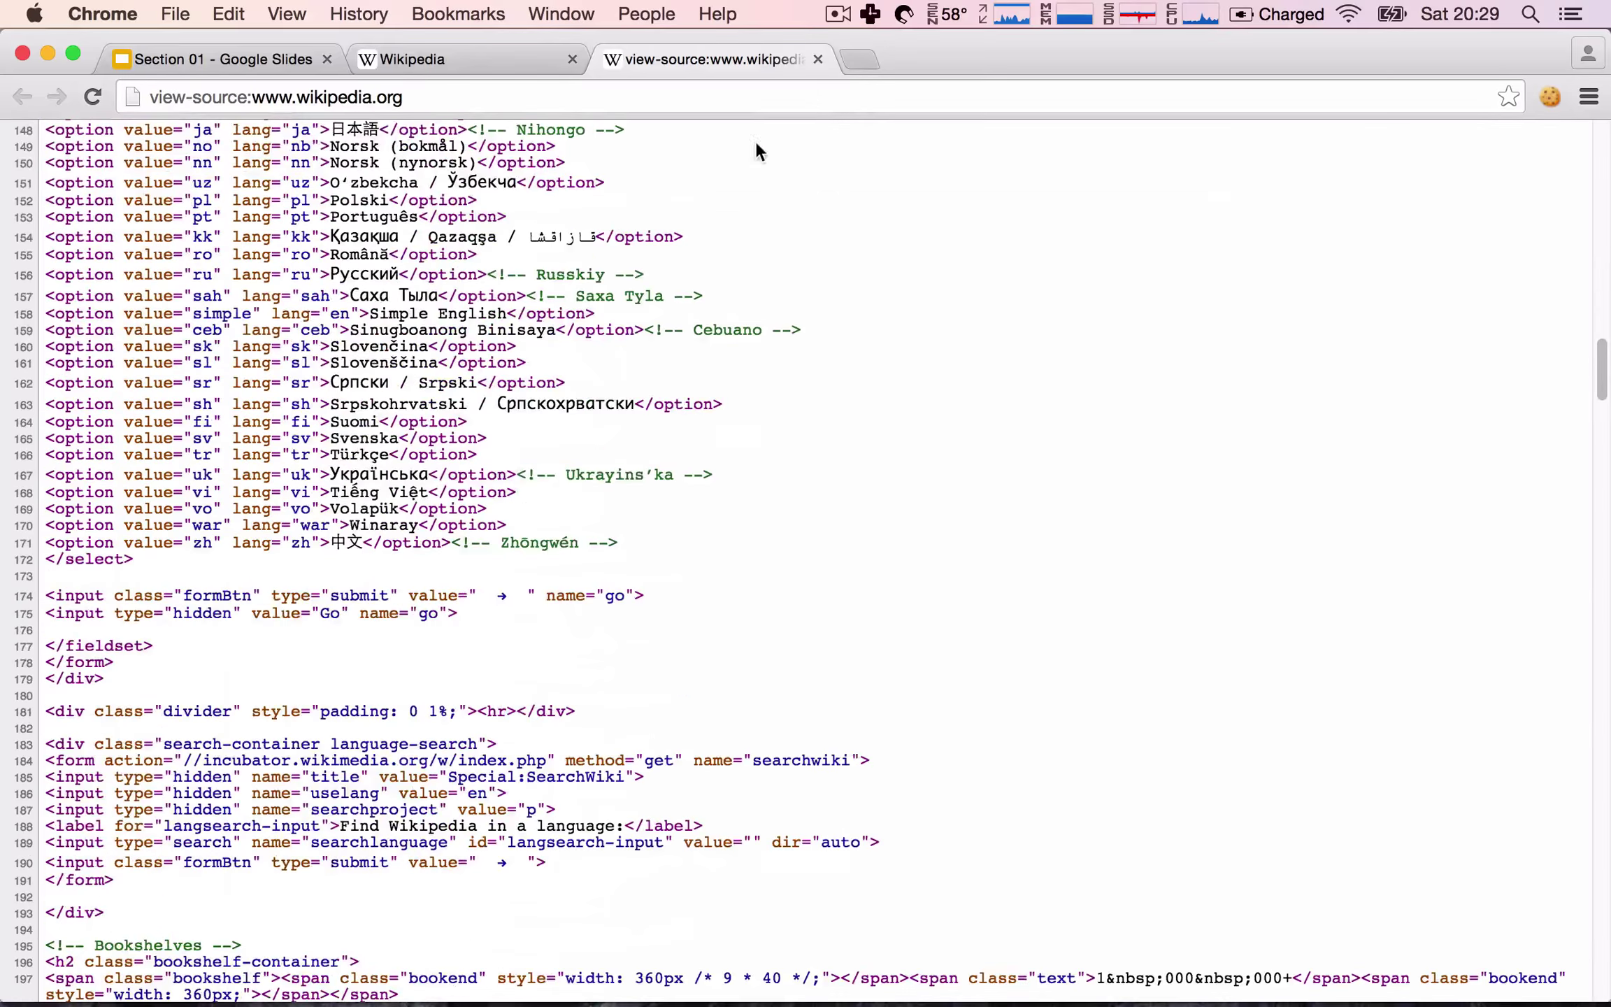
{"action": "left_click", "coordinate": [818, 59]}
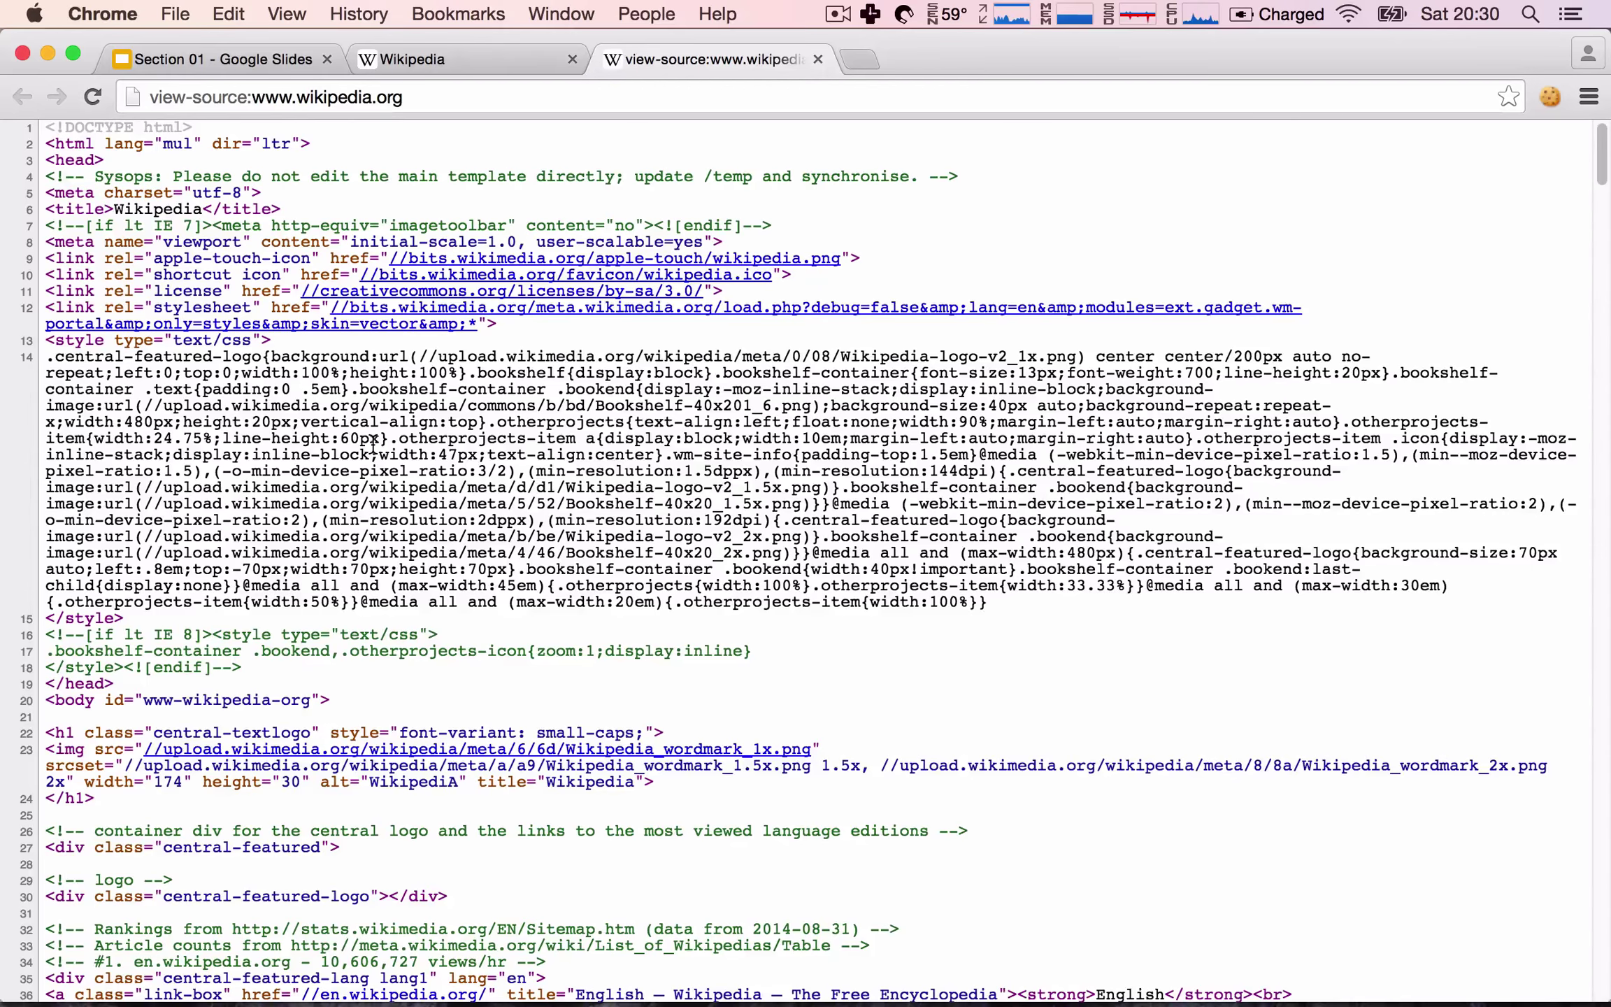
{"action": "scroll", "scroll_direction": "down", "scroll_amount": 3}
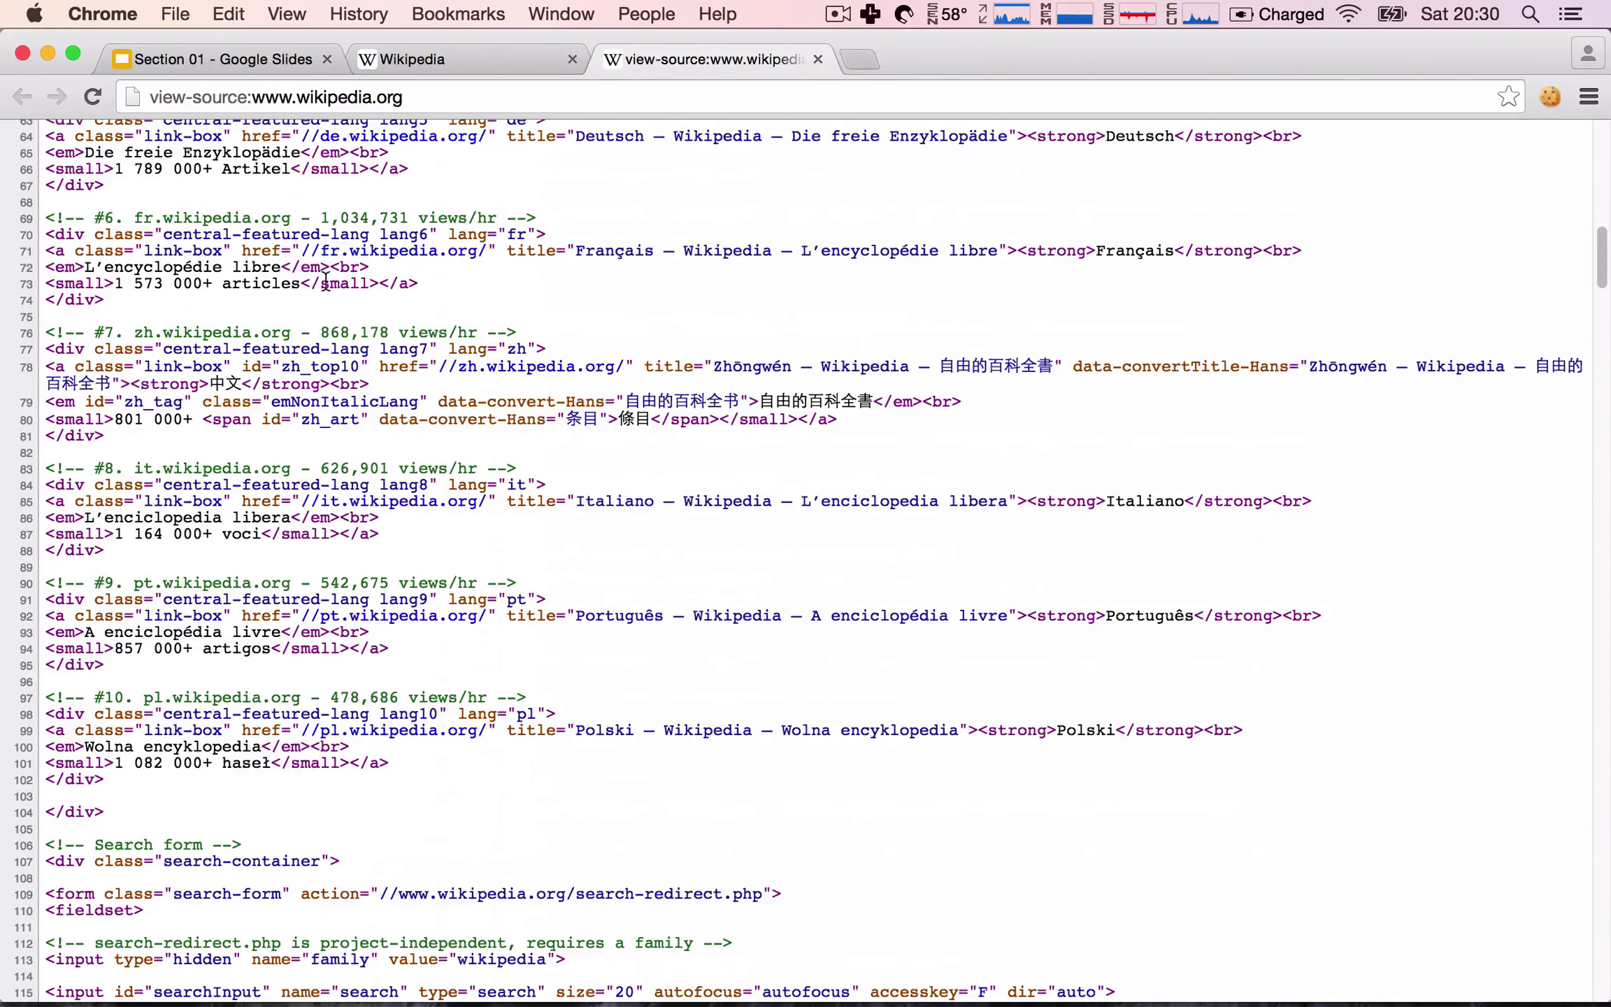
{"action": "mouse_move", "coordinate": [899, 849]}
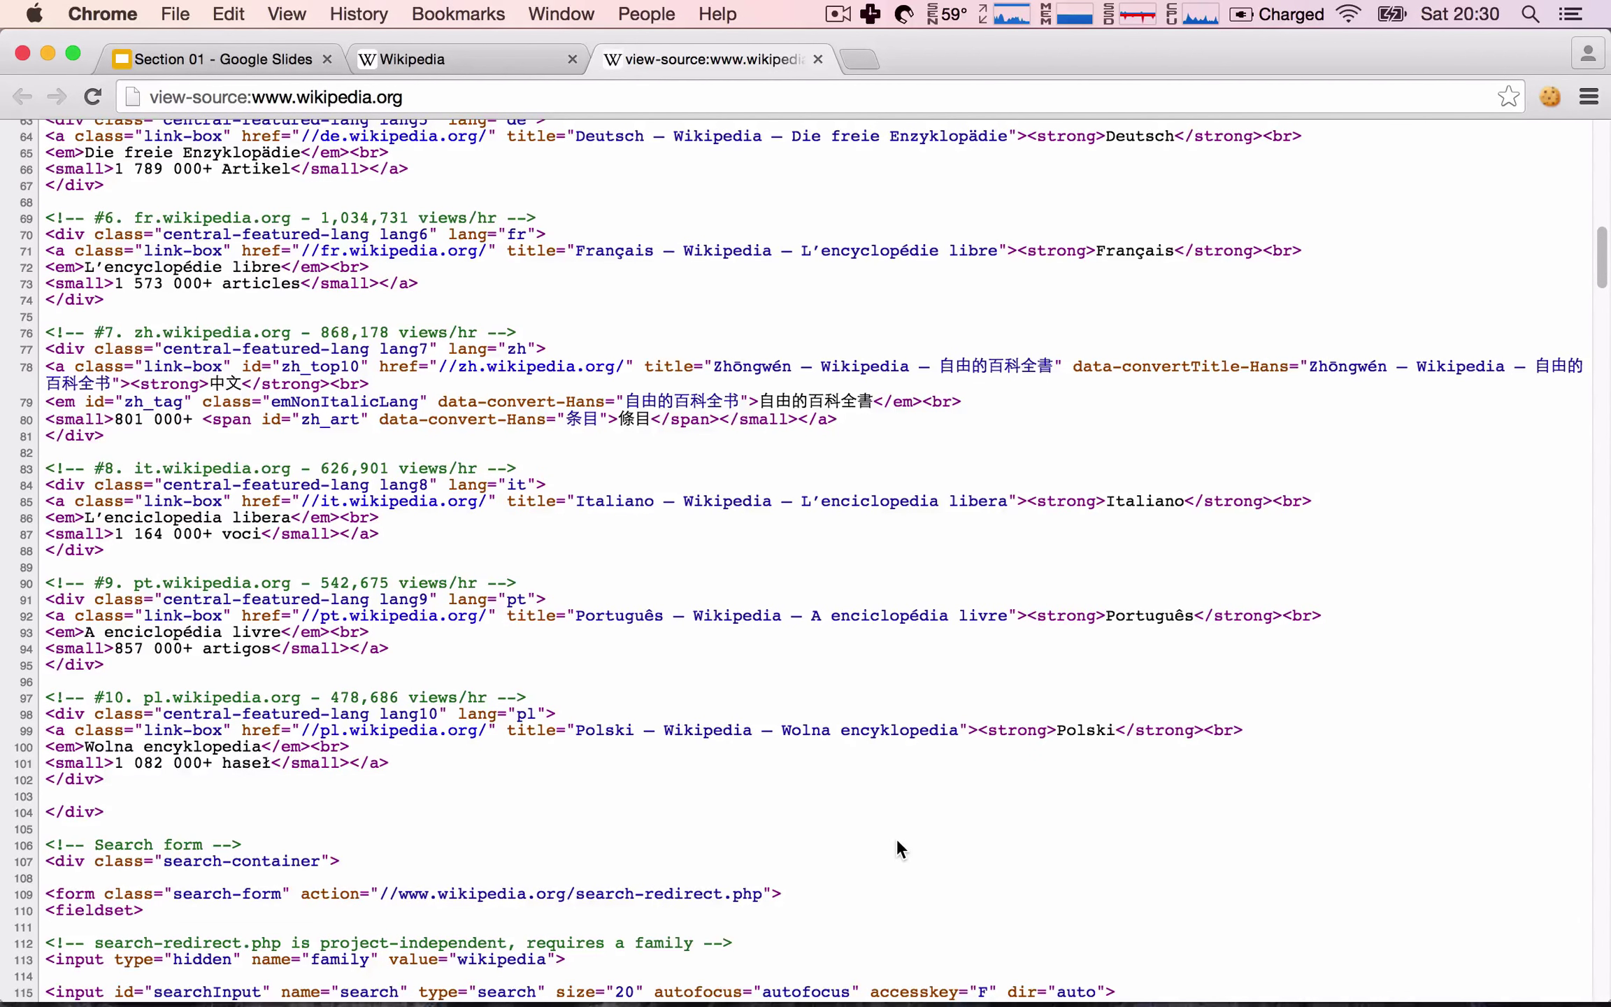
{"action": "mouse_move", "coordinate": [889, 832]}
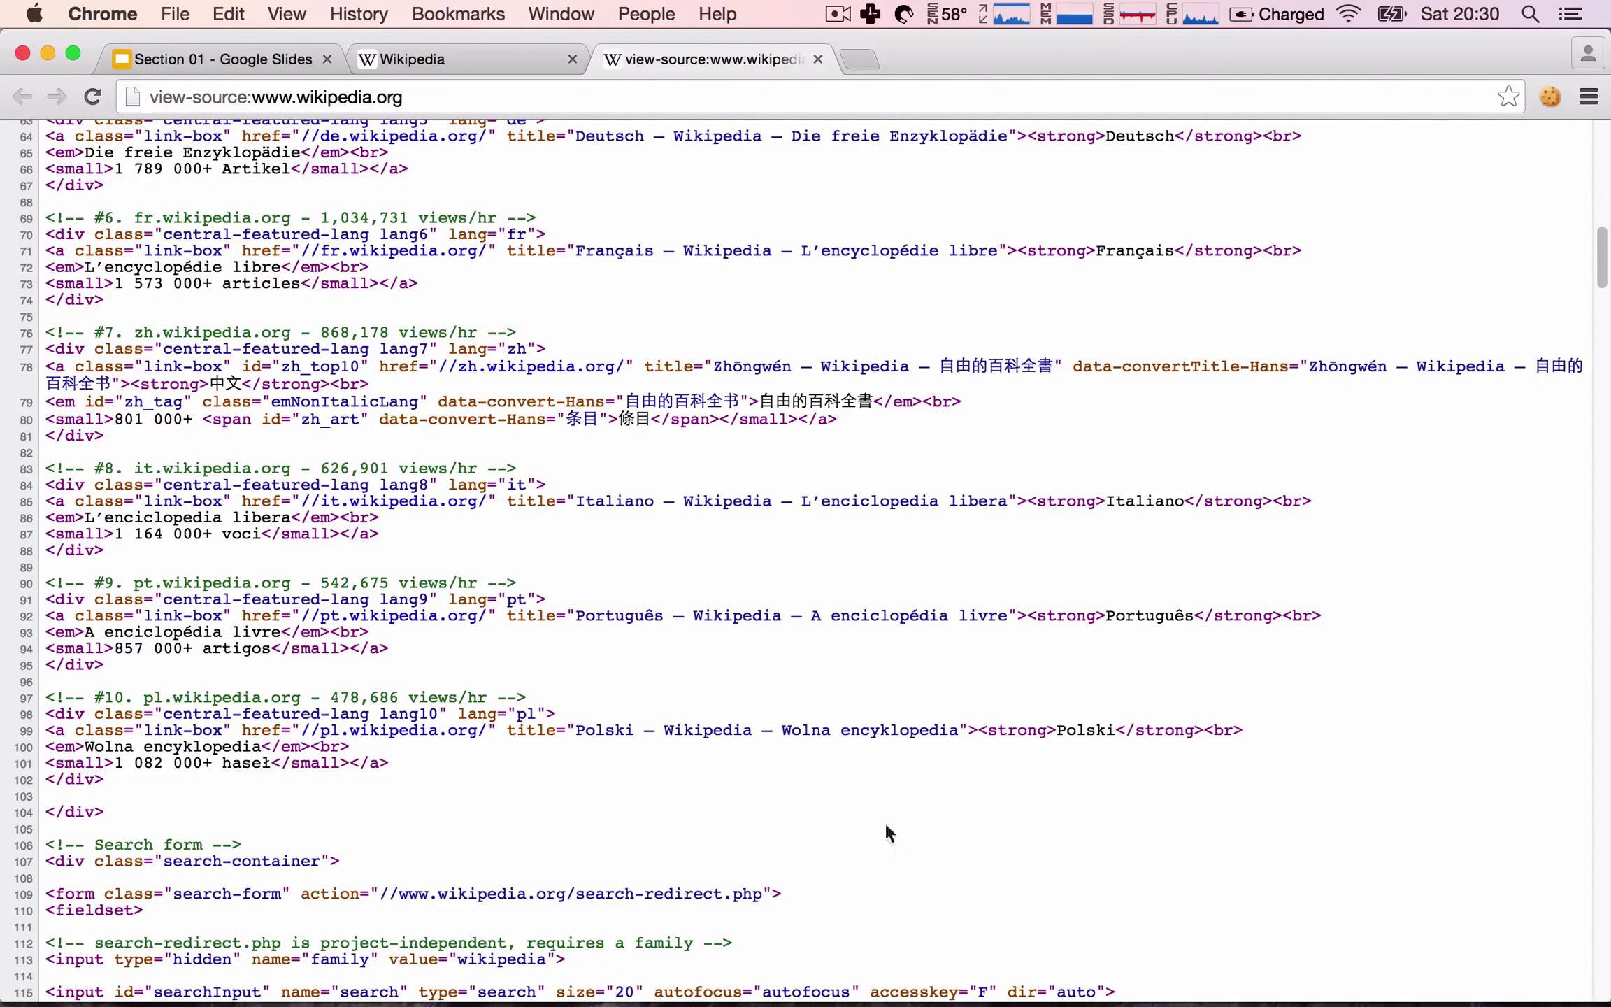
{"action": "scroll", "scroll_direction": "down", "scroll_amount": 3}
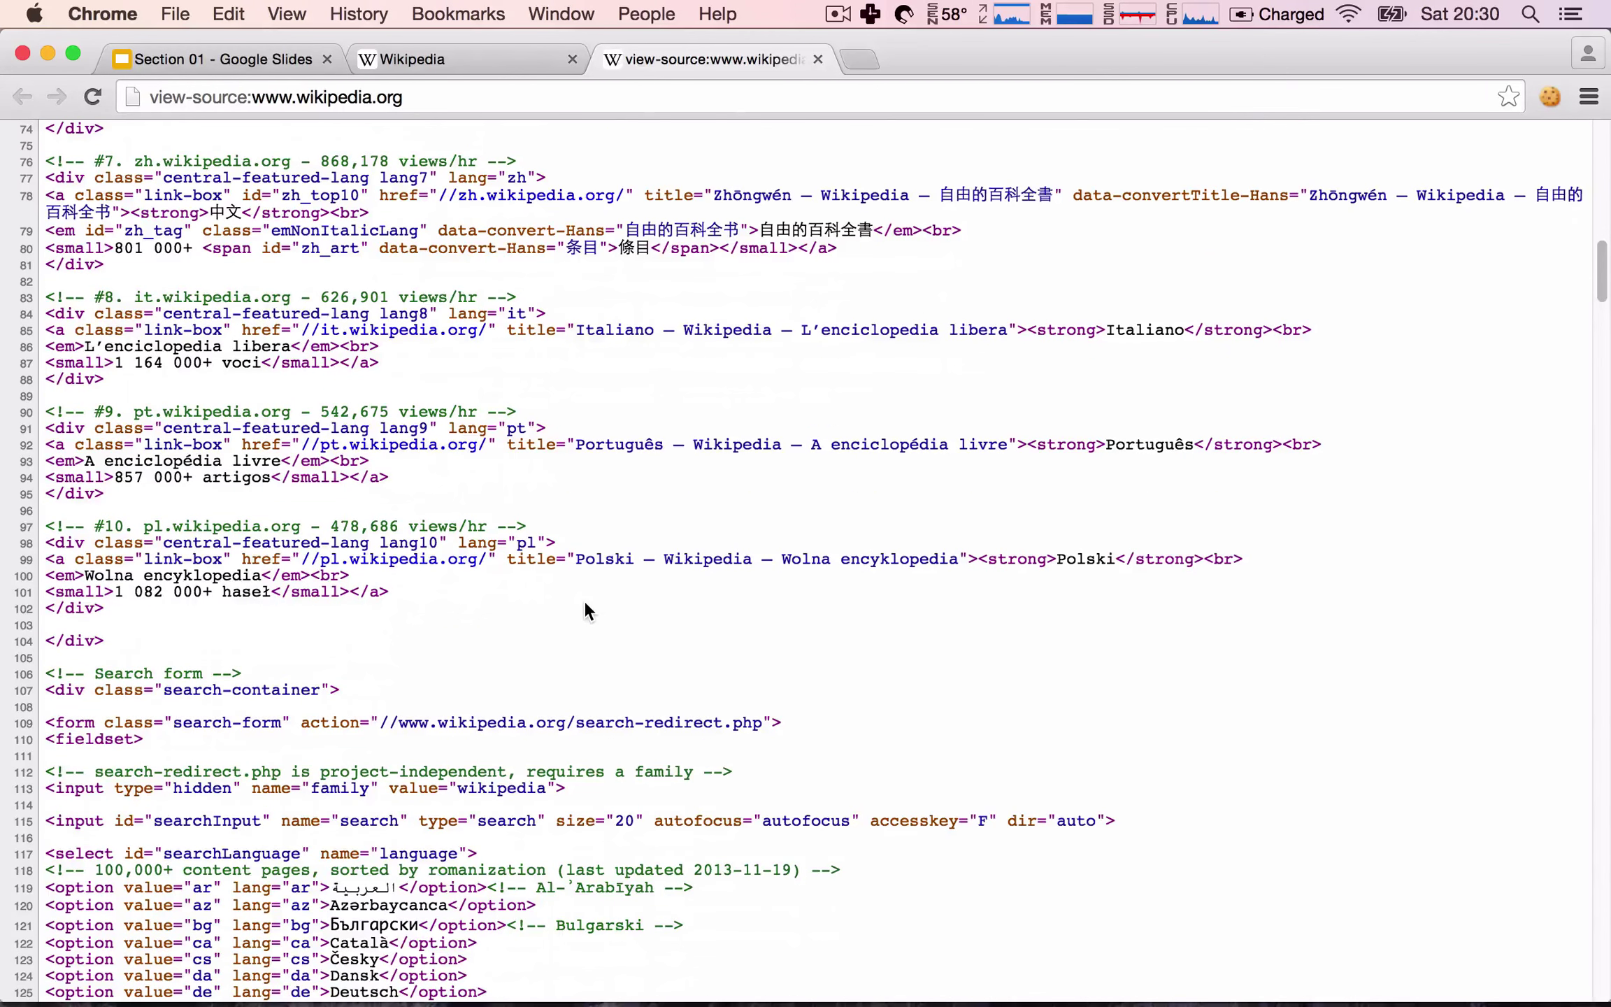
{"action": "scroll", "scroll_direction": "down", "scroll_amount": 3}
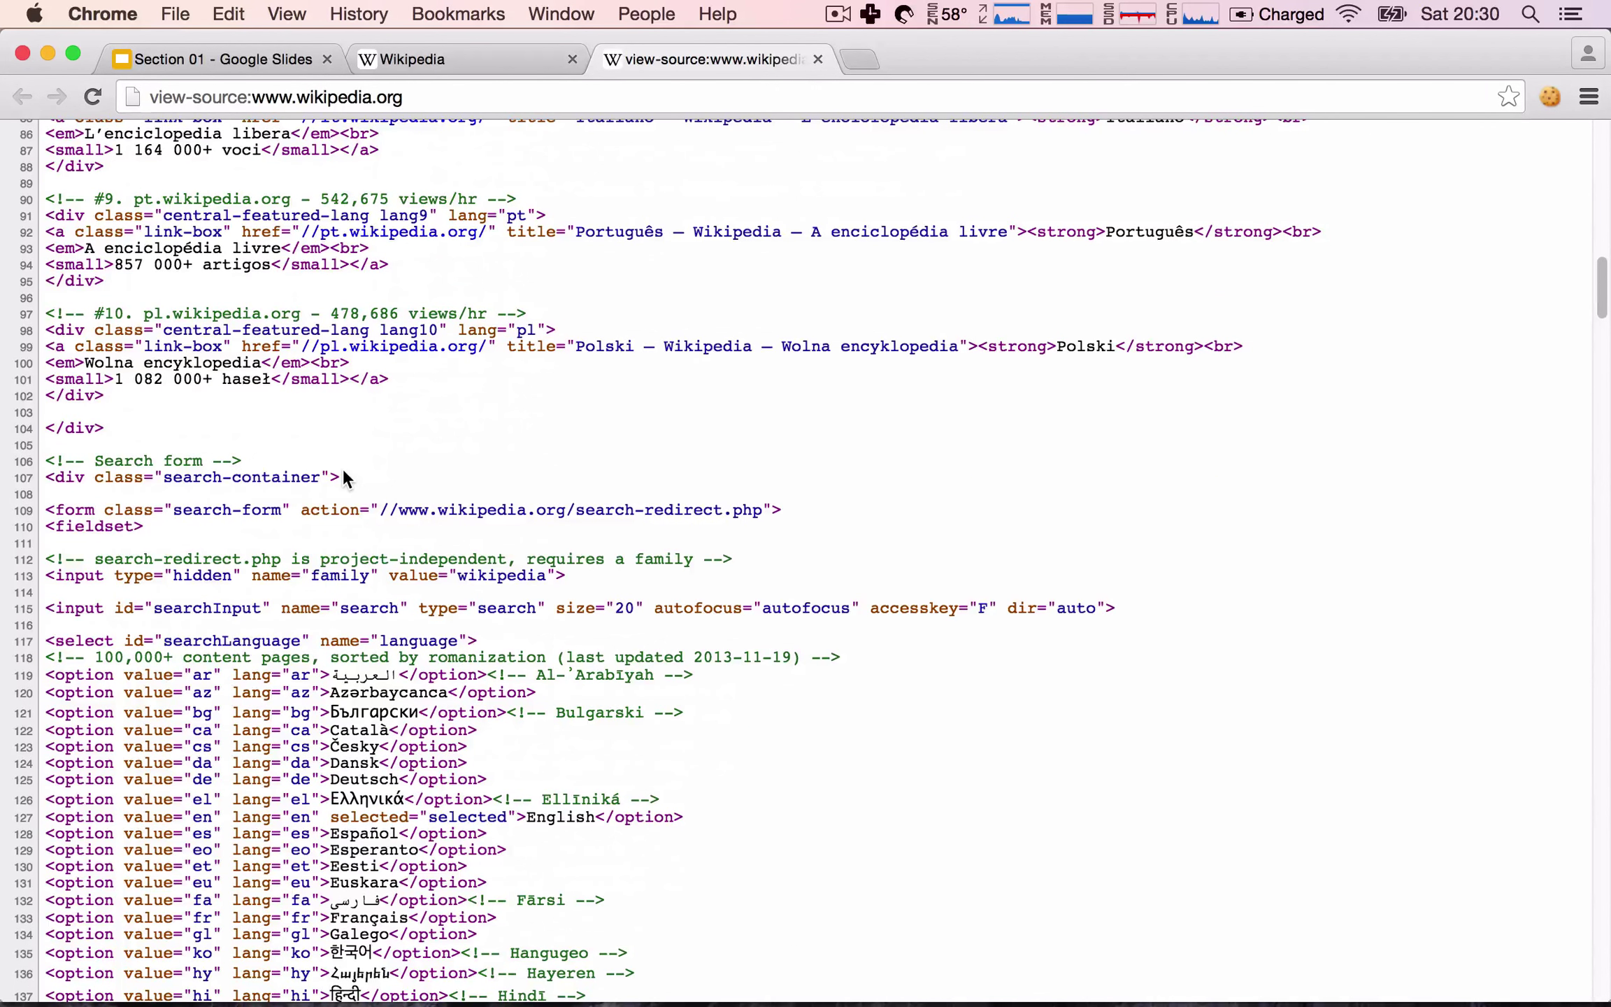